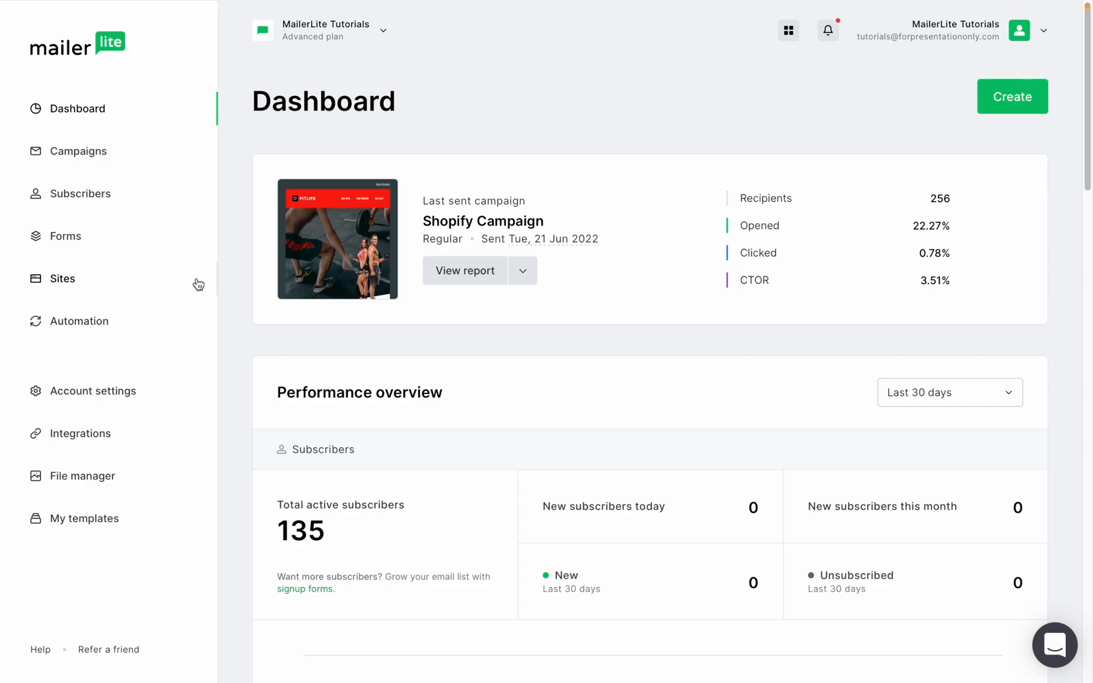
pyautogui.moveTo(73, 284)
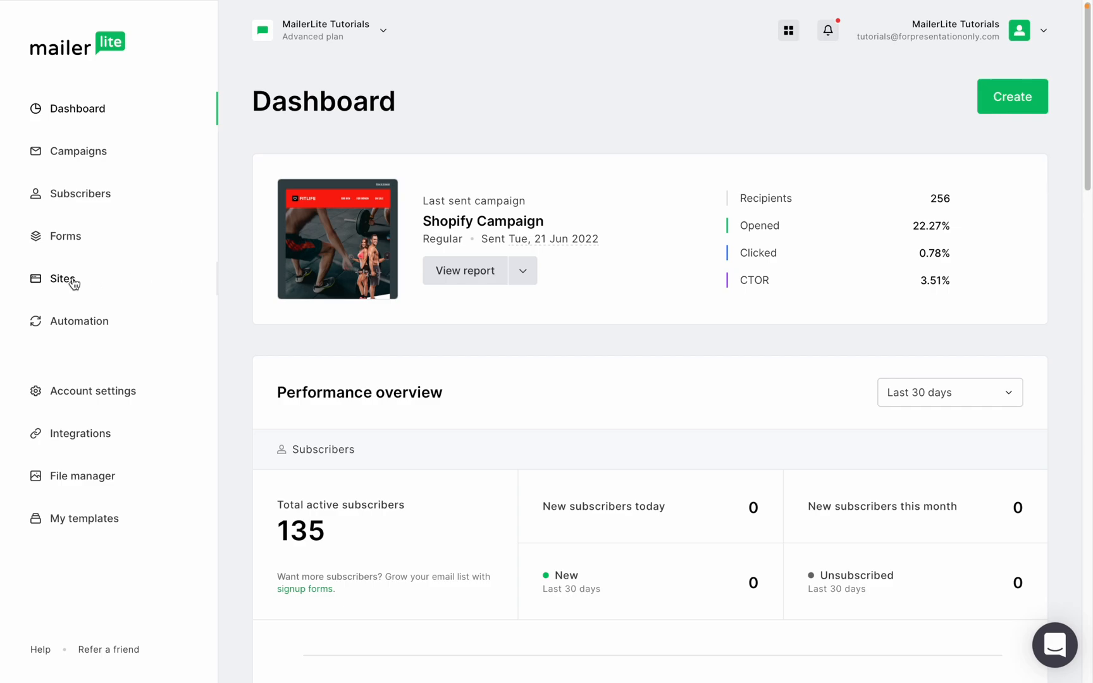
# Show the Websites list under Sites, where the Food Is Good site appears.
pyautogui.click(64, 278)
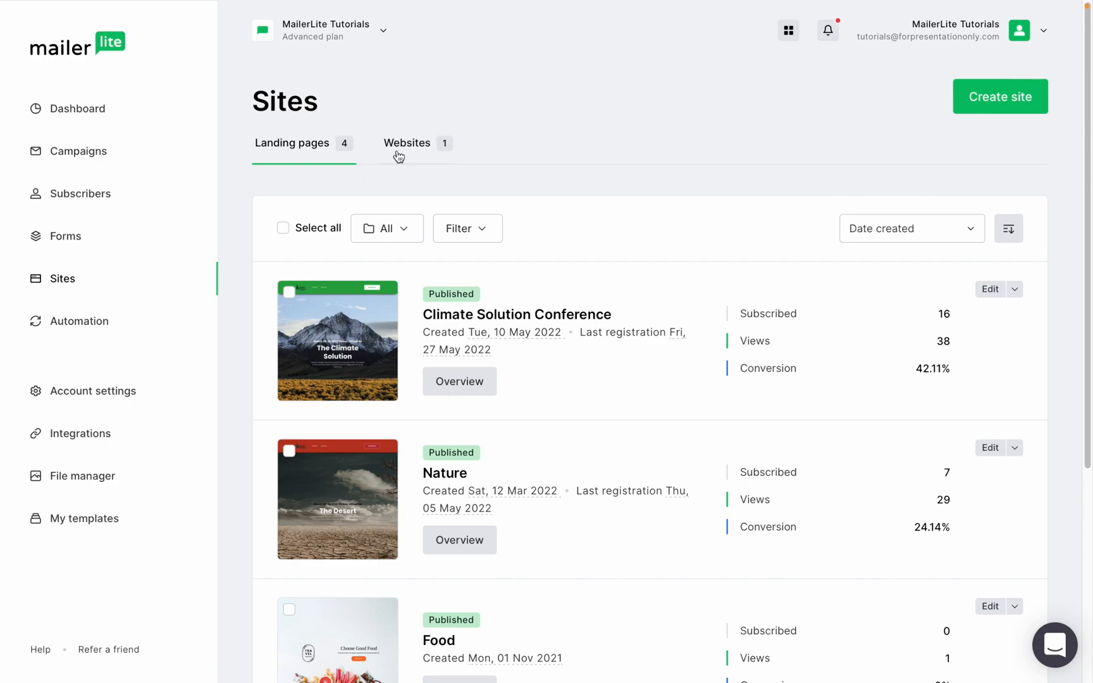
pyautogui.click(408, 143)
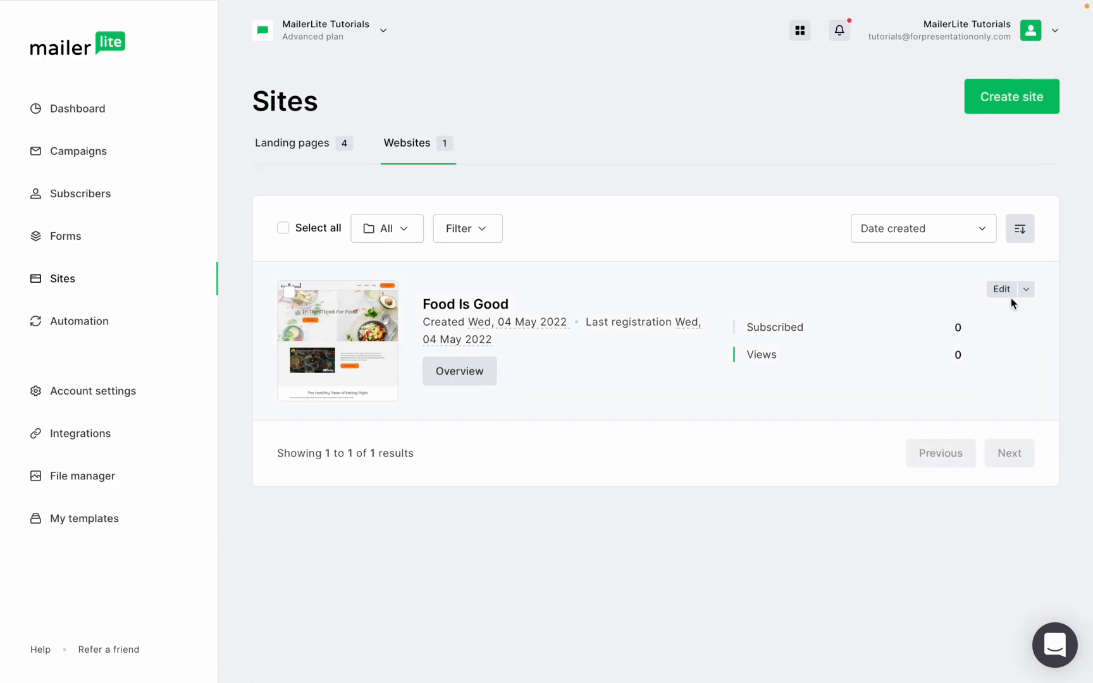
# Create and save a new 'Recipes' page for the Food Is Good site.
pyautogui.click(1001, 288)
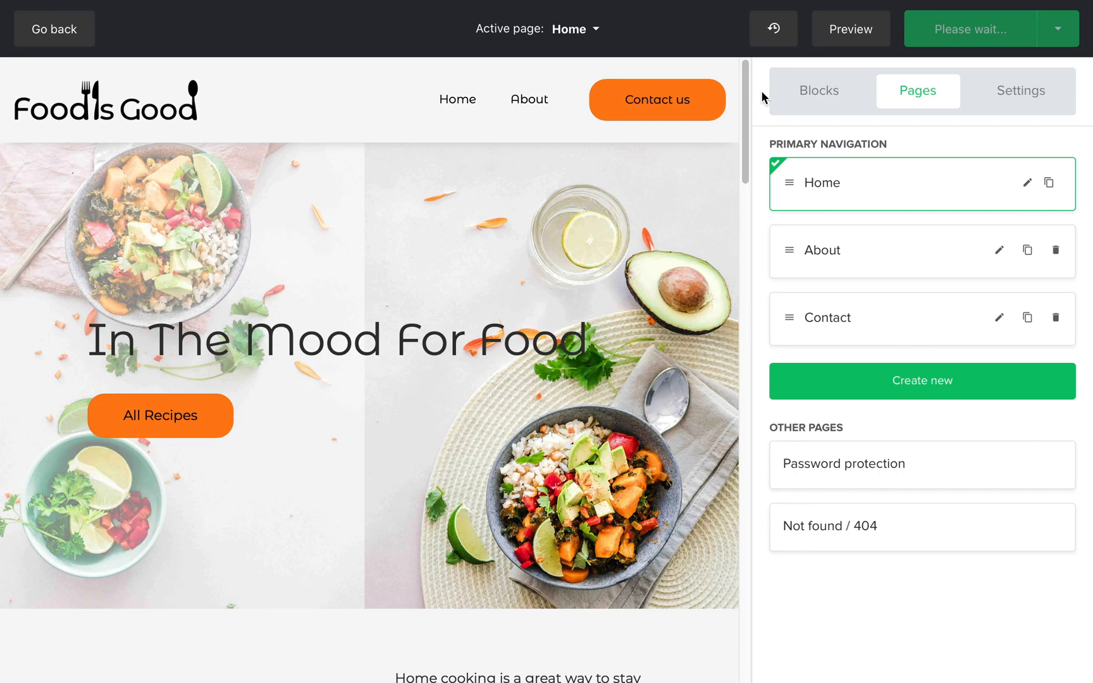
pyautogui.moveTo(894, 381)
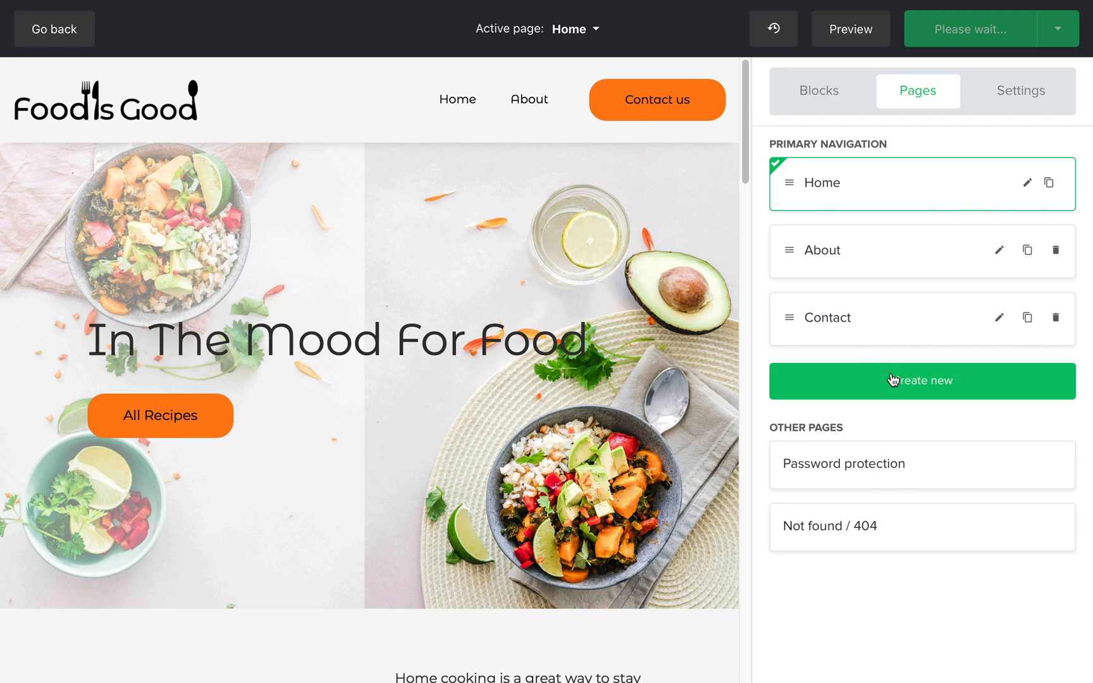
pyautogui.click(920, 381)
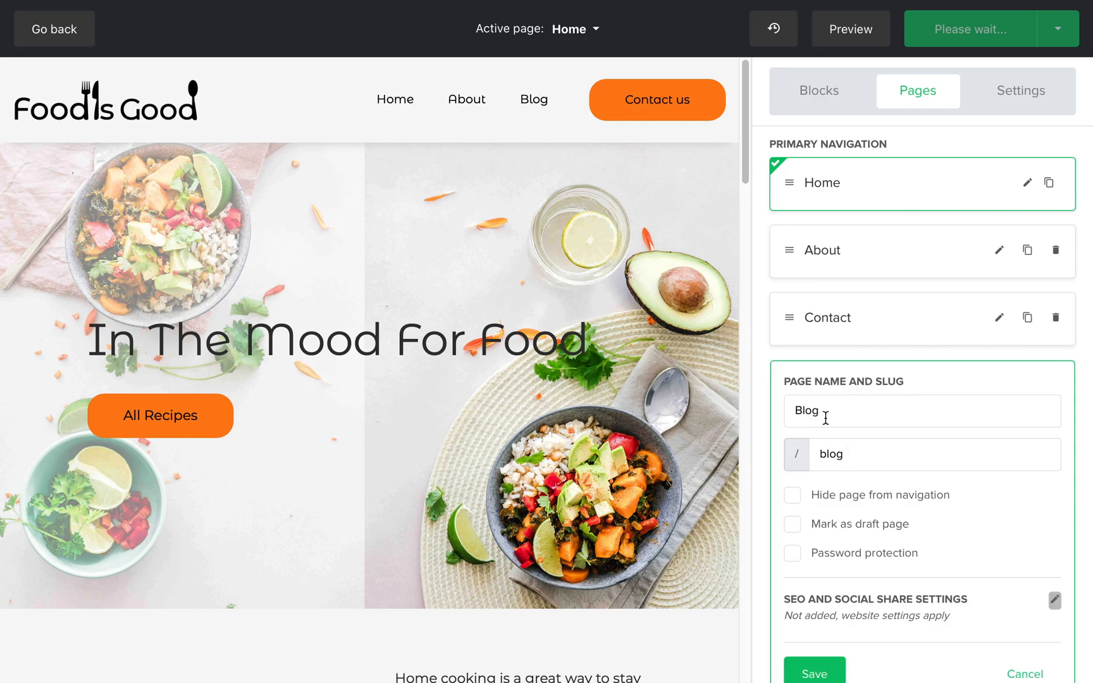
pyautogui.write('Rec')
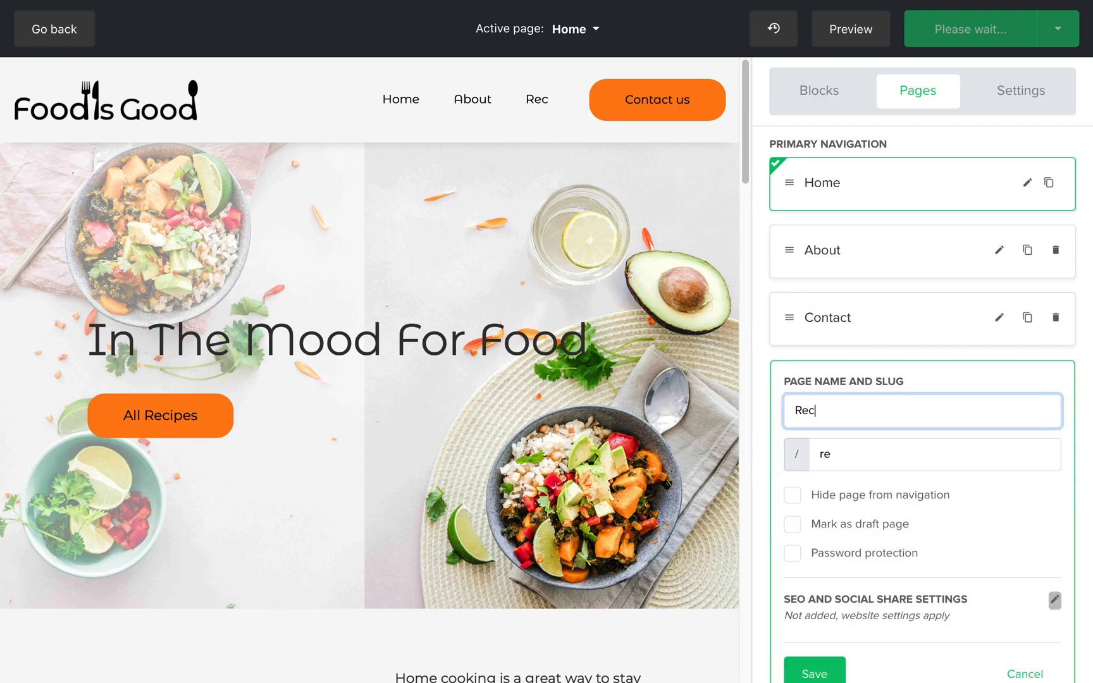
pyautogui.write('ipes')
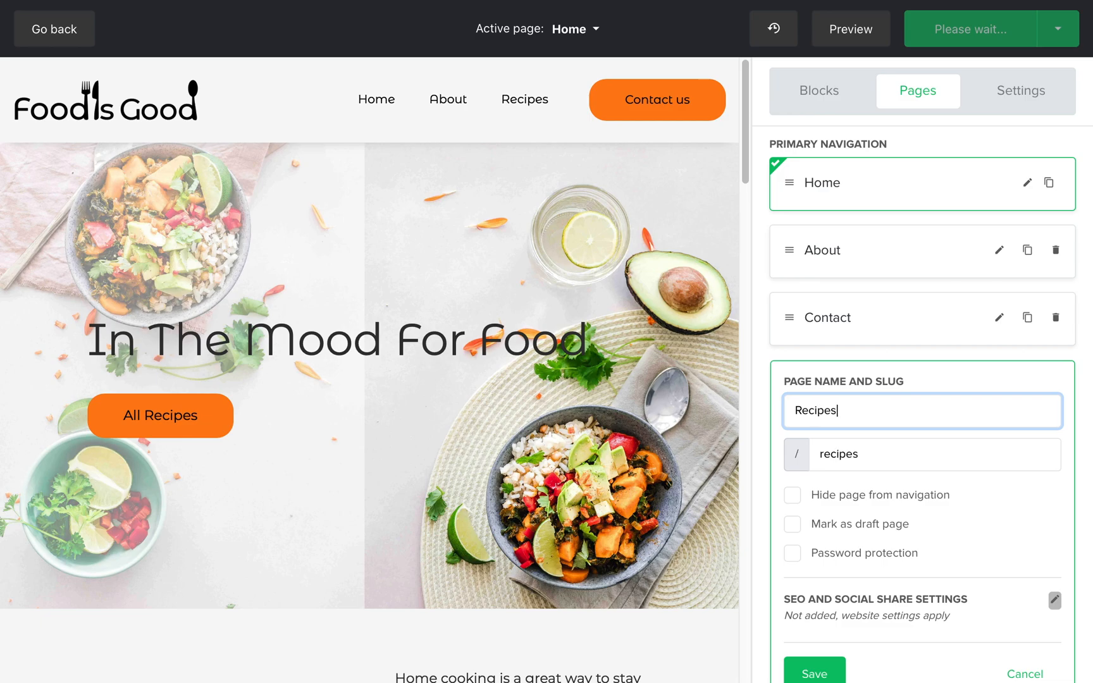
pyautogui.click(813, 672)
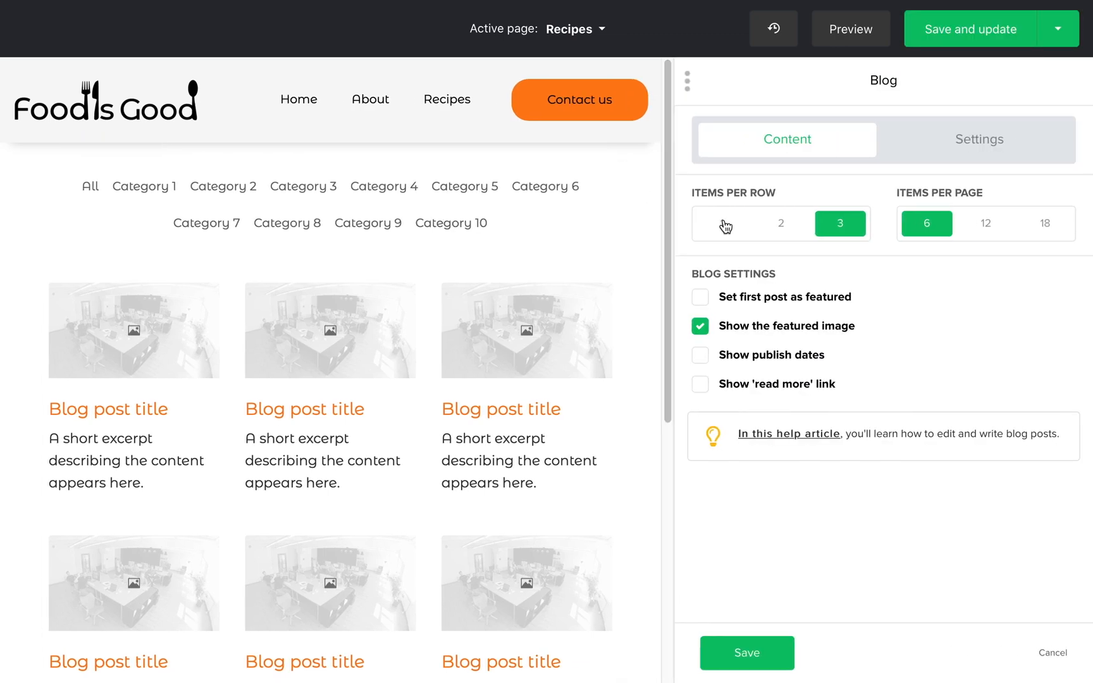
# Set the Recipes blog grid to 2 items per row and 12 items per page.
pyautogui.click(780, 223)
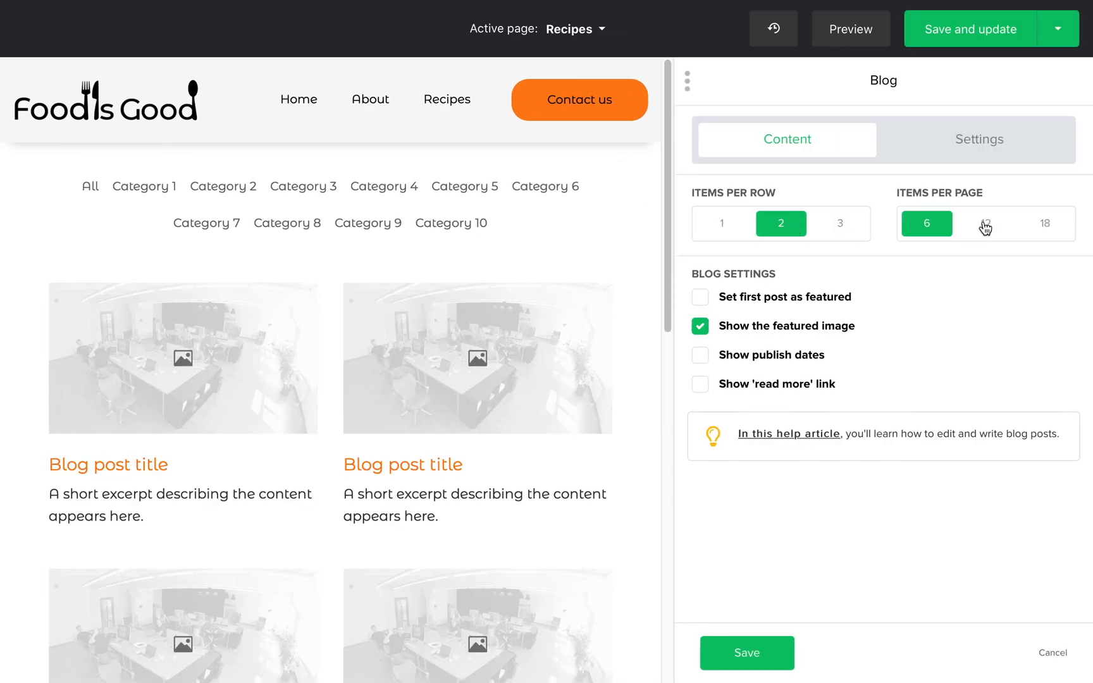
pyautogui.click(985, 223)
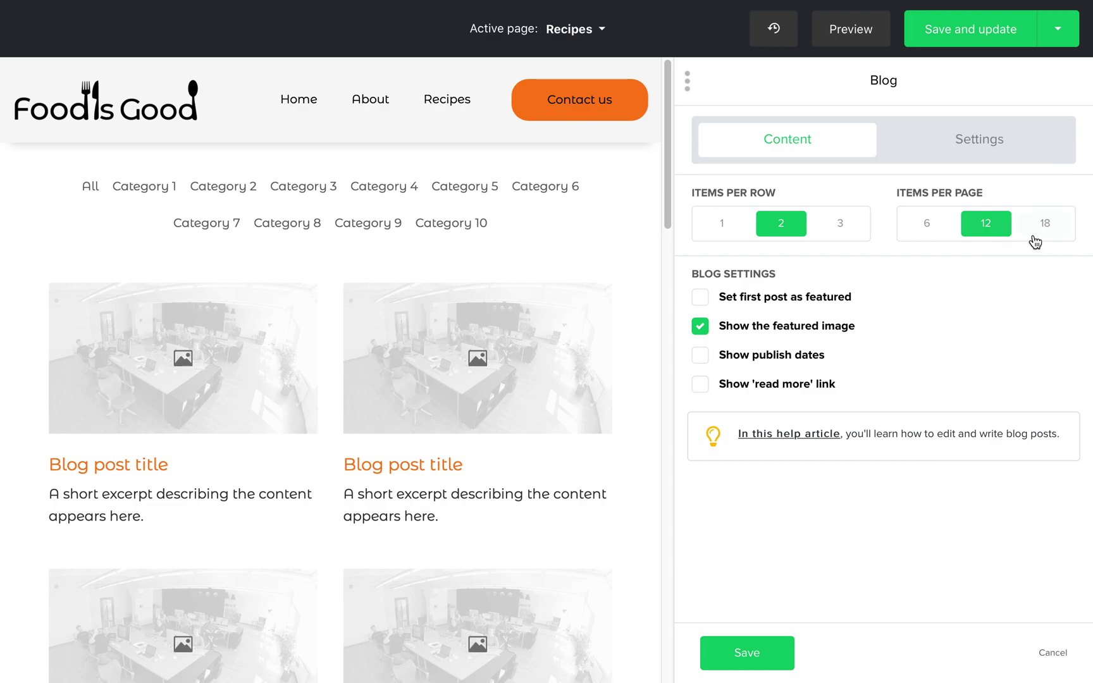
pyautogui.click(978, 139)
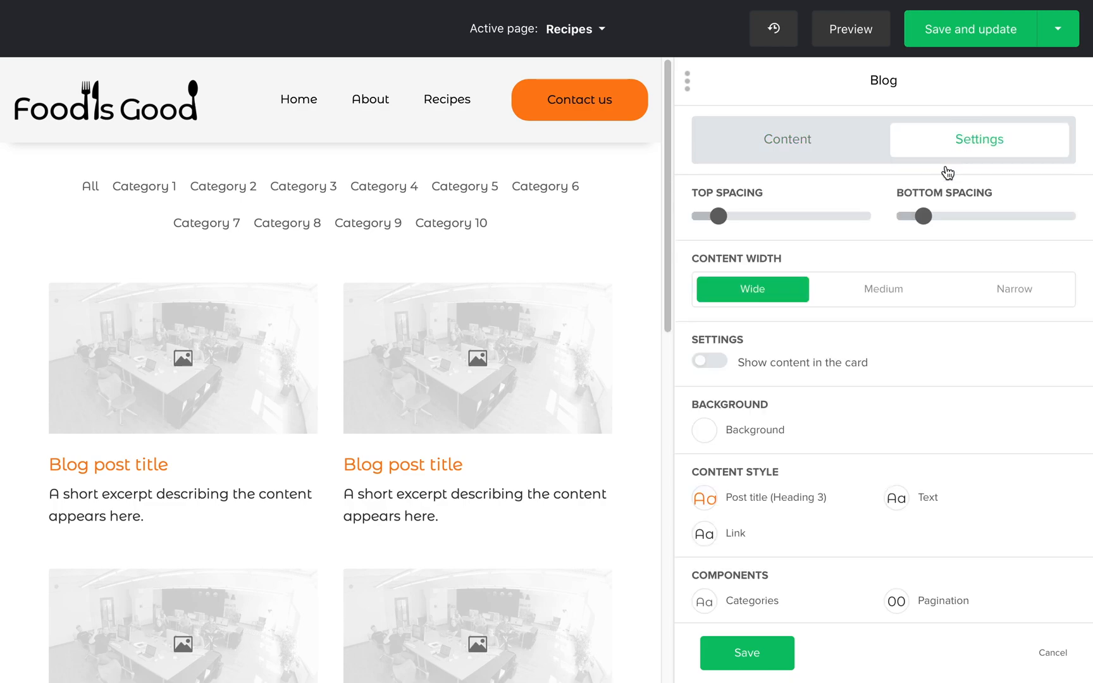
pyautogui.scroll(-3)
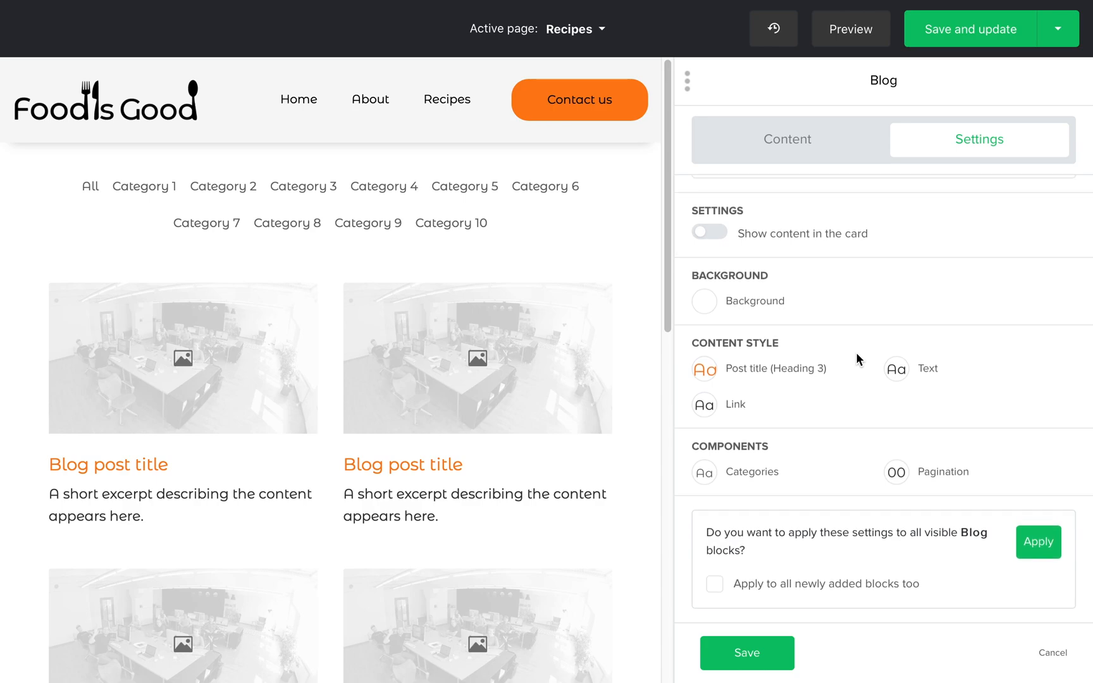
pyautogui.scroll(3)
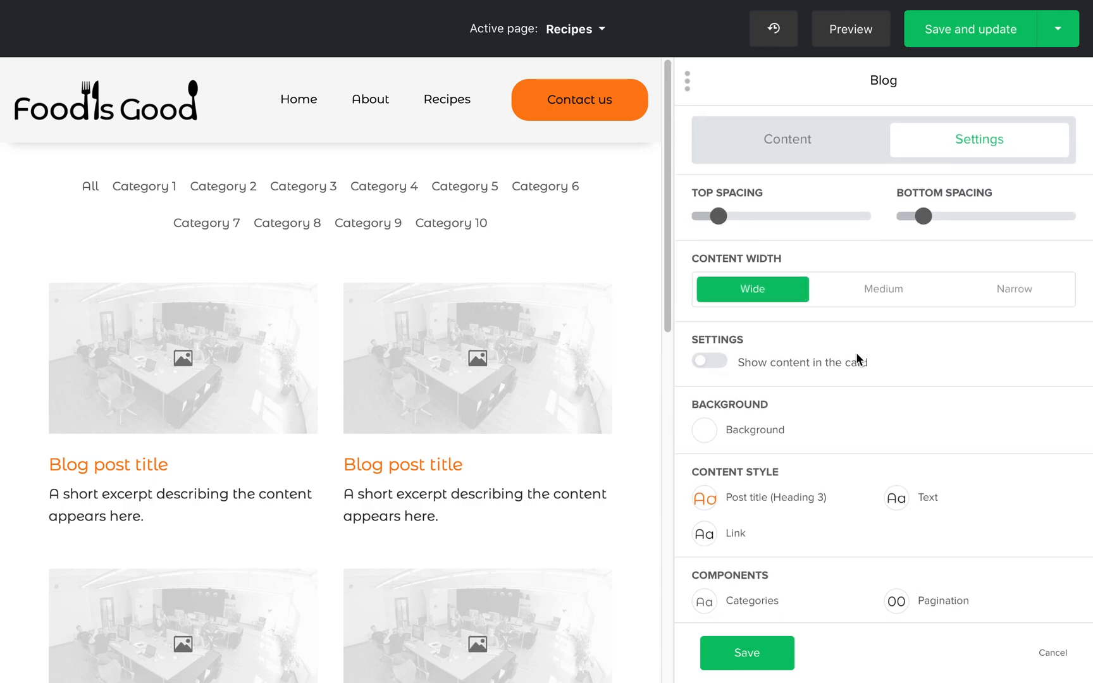
pyautogui.click(303, 186)
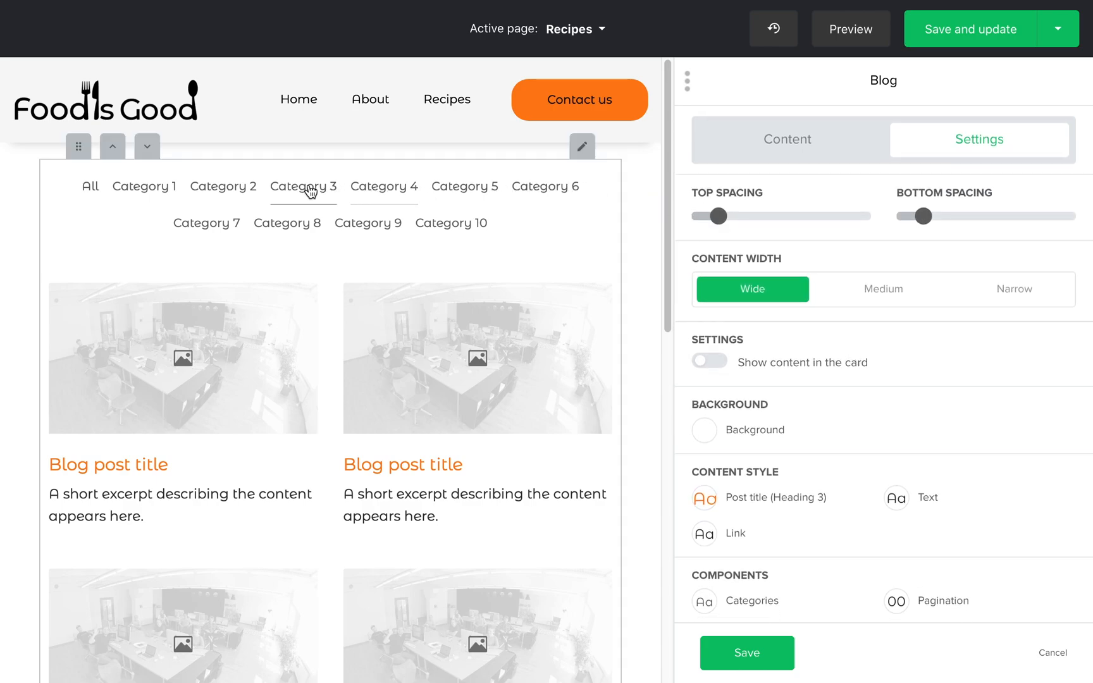
pyautogui.moveTo(206, 238)
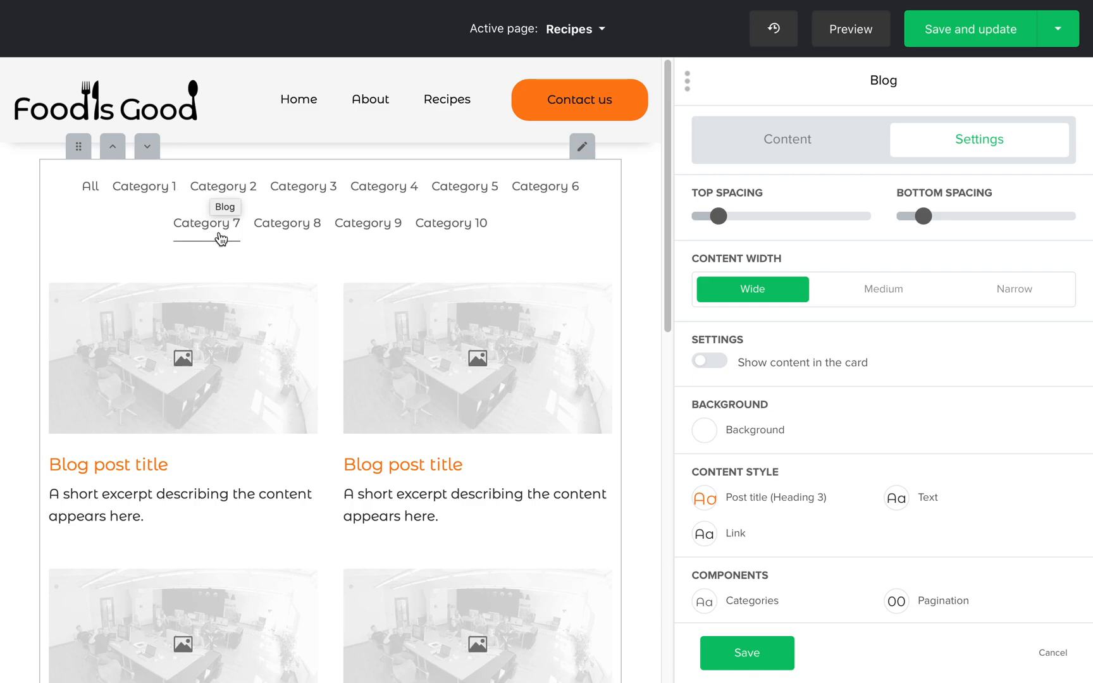
pyautogui.moveTo(558, 263)
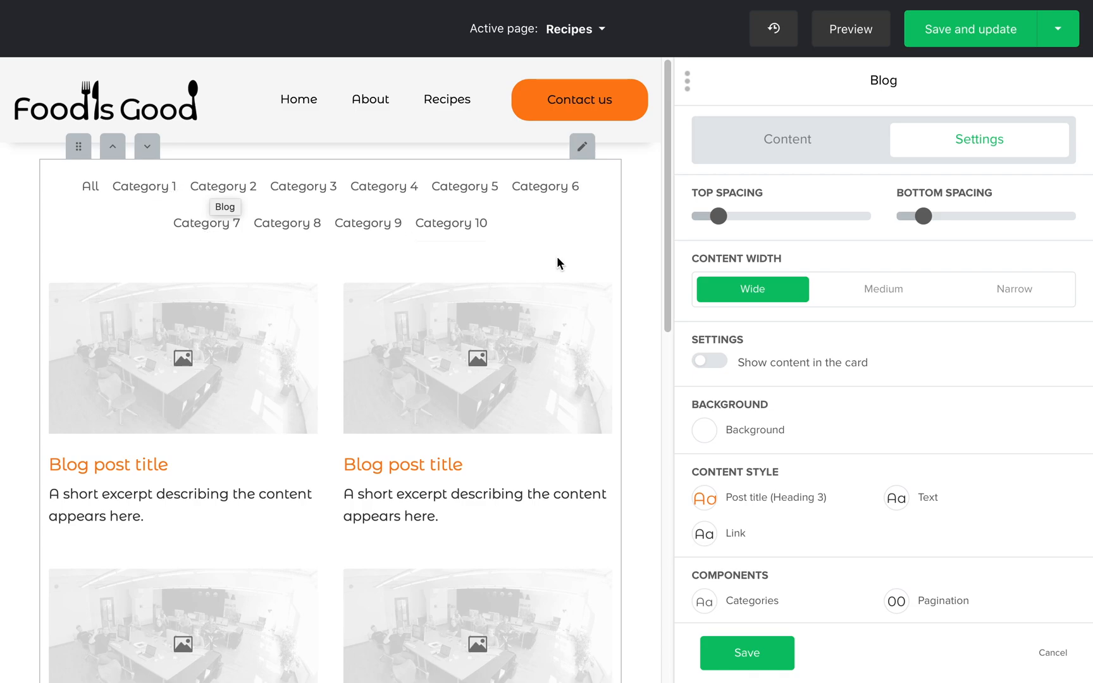
pyautogui.moveTo(679, 500)
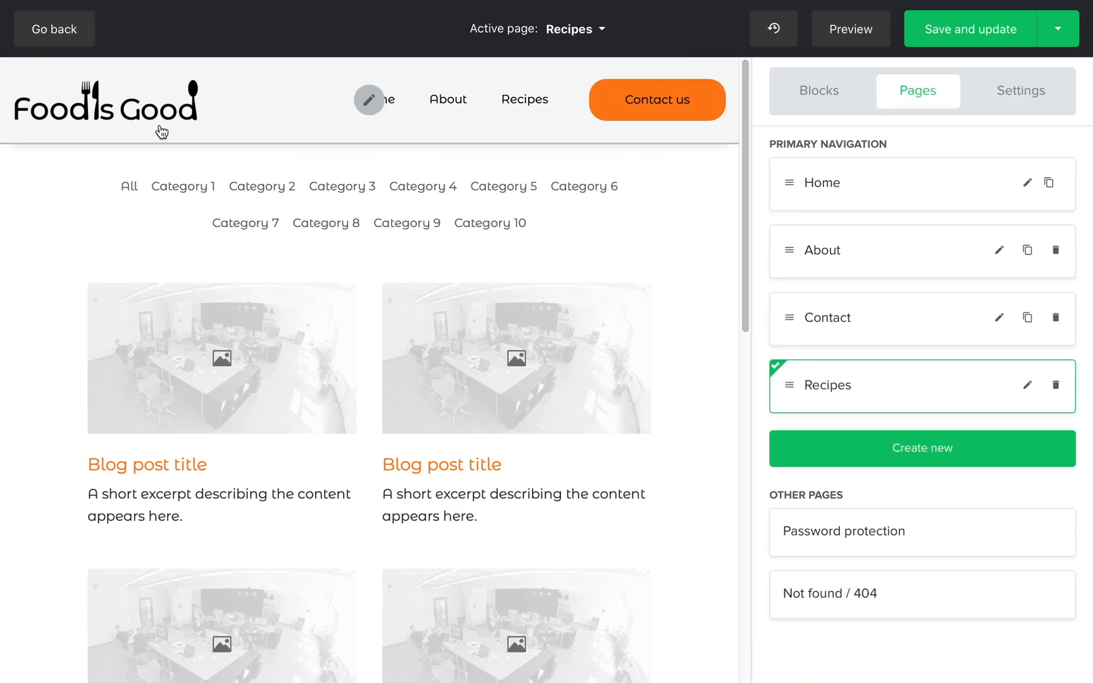
# Exit the site editor back to the Sites > Websites list.
pyautogui.click(54, 28)
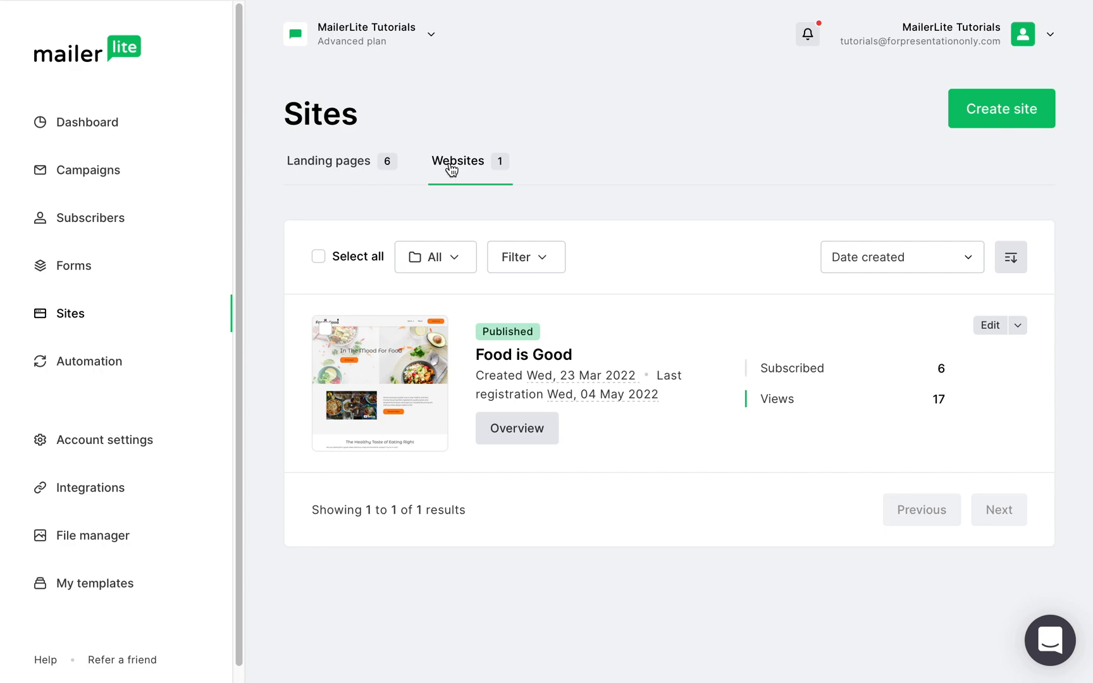
# Open Food is Good's overview and its Blog tab showing the RSS feed and no posts.
pyautogui.click(516, 428)
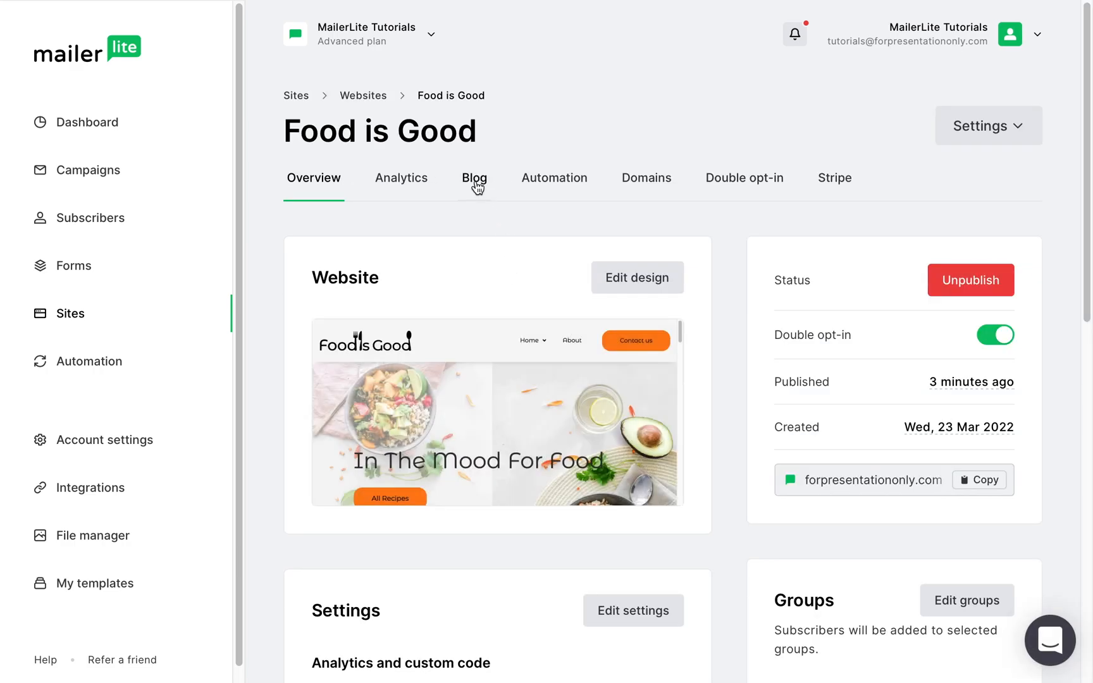
pyautogui.click(473, 178)
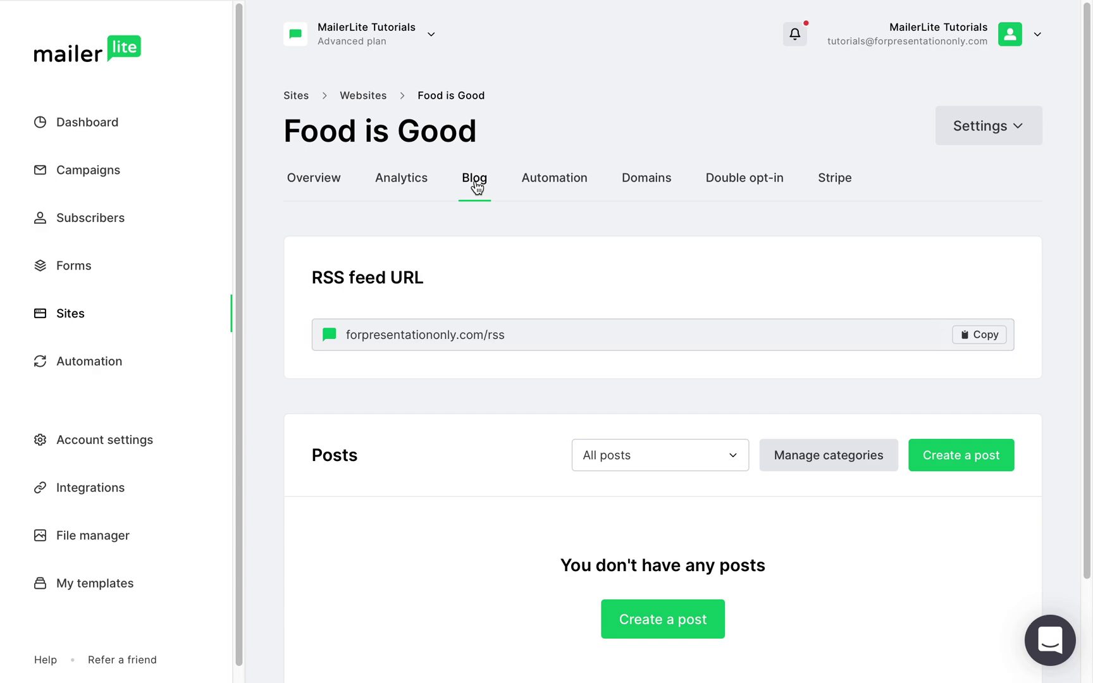
pyautogui.moveTo(828, 456)
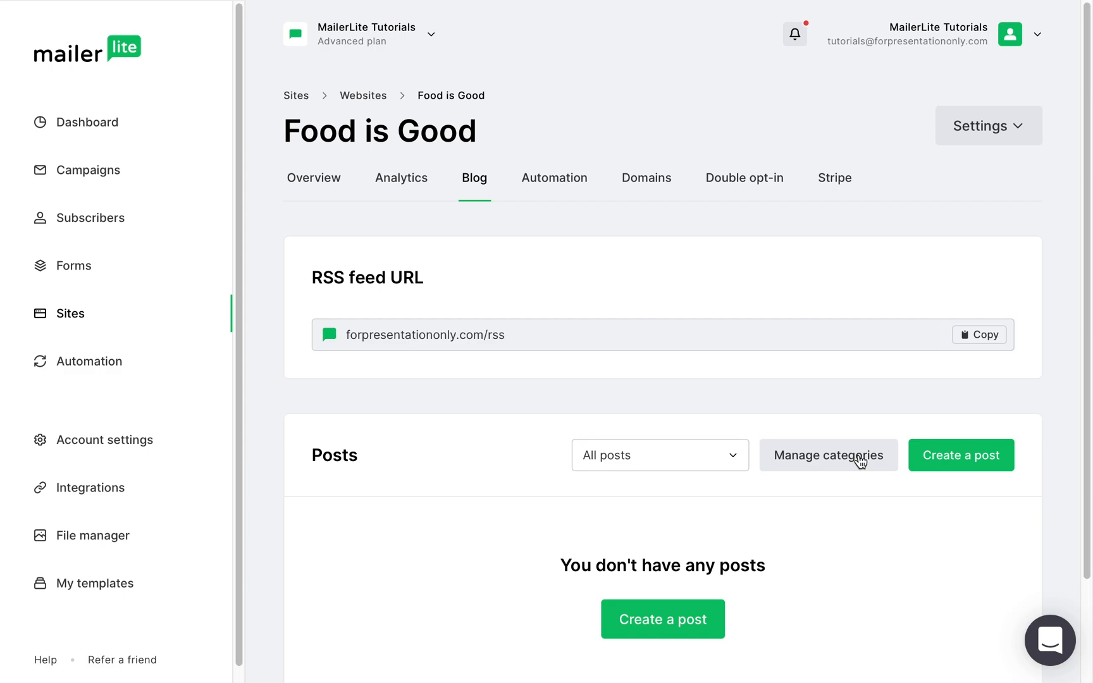
# Add a new blog category titled 'Food' from the categories list.
pyautogui.click(828, 456)
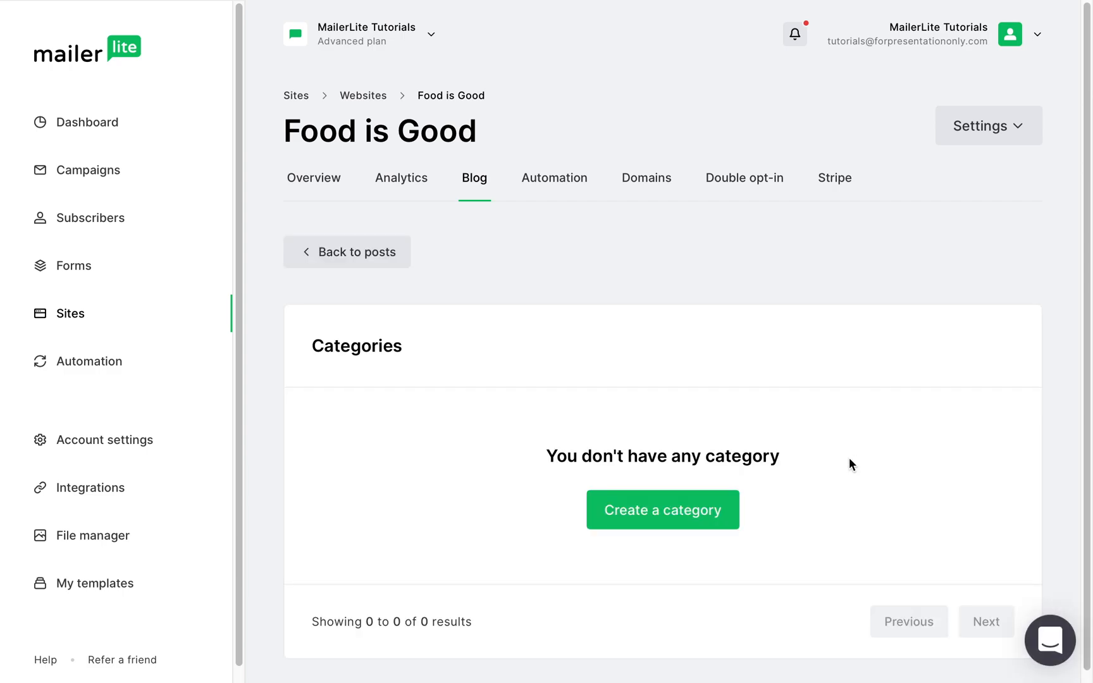
pyautogui.click(661, 510)
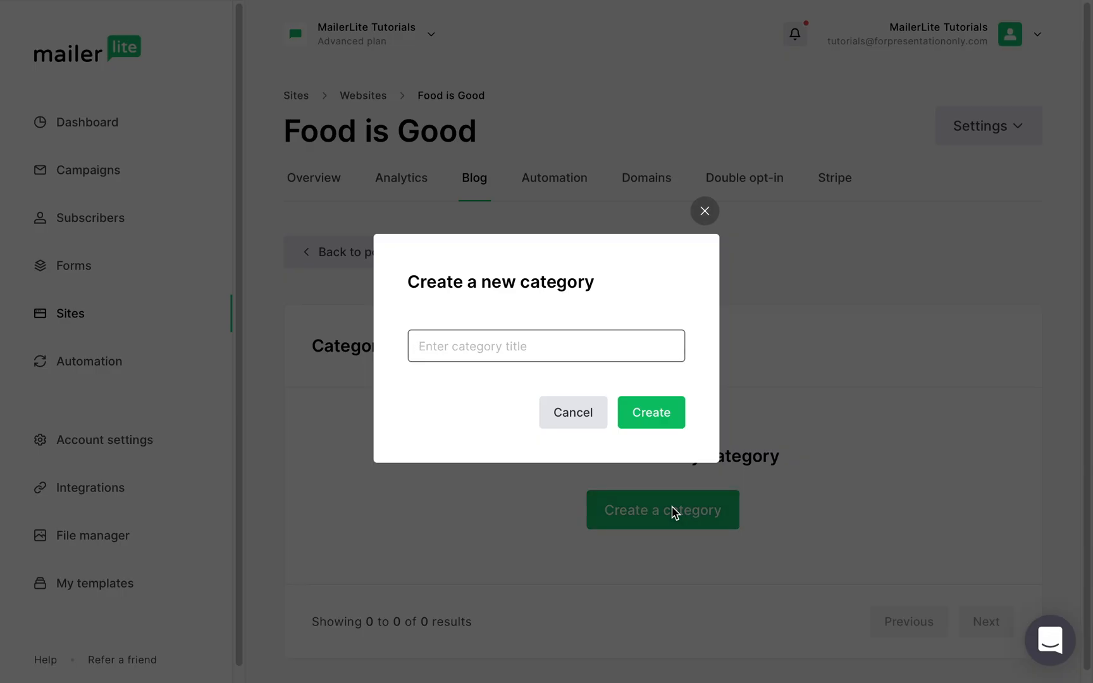
pyautogui.write('Food')
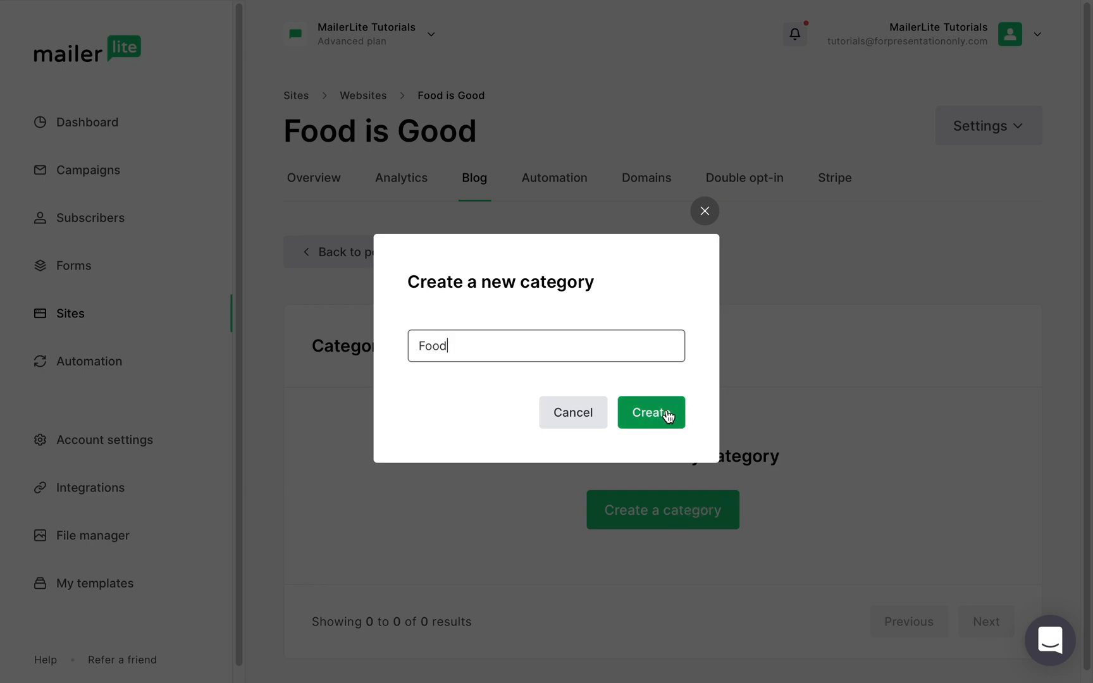
pyautogui.click(650, 412)
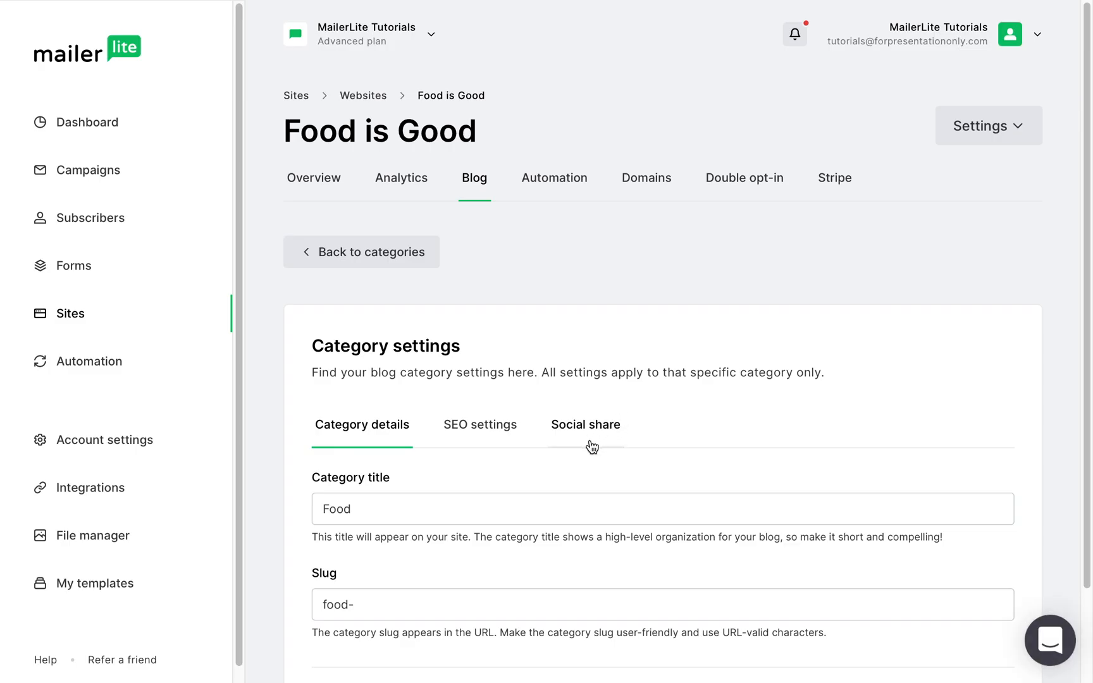
# Review the Food category's search engine settings and save the category.
pyautogui.scroll(-3)
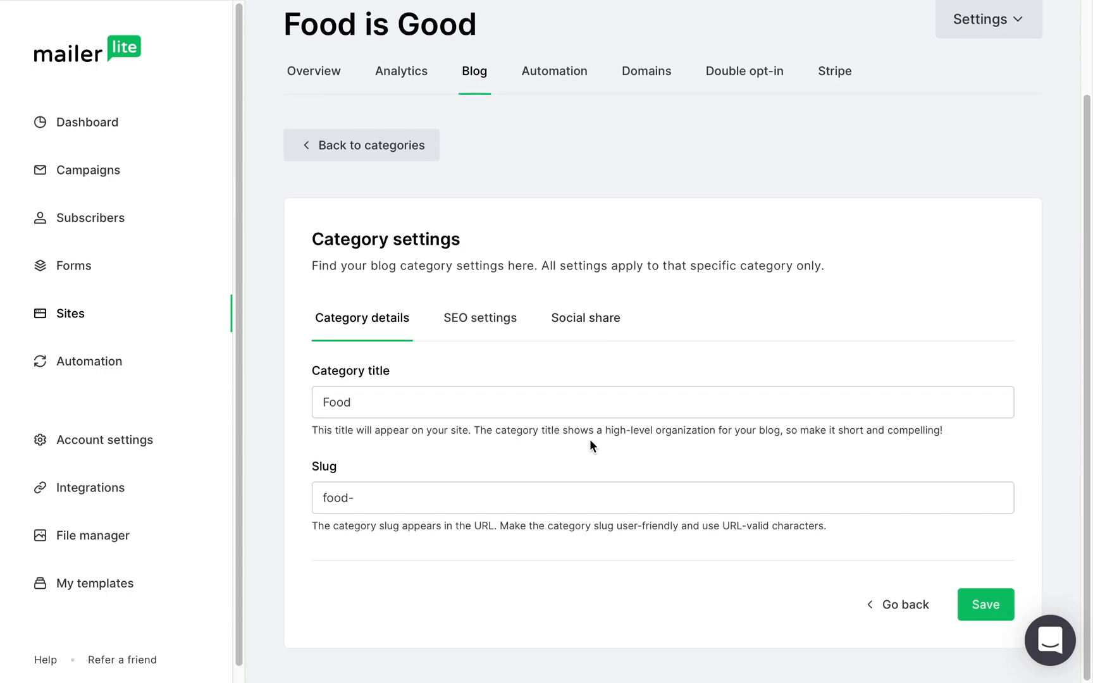
pyautogui.moveTo(510, 347)
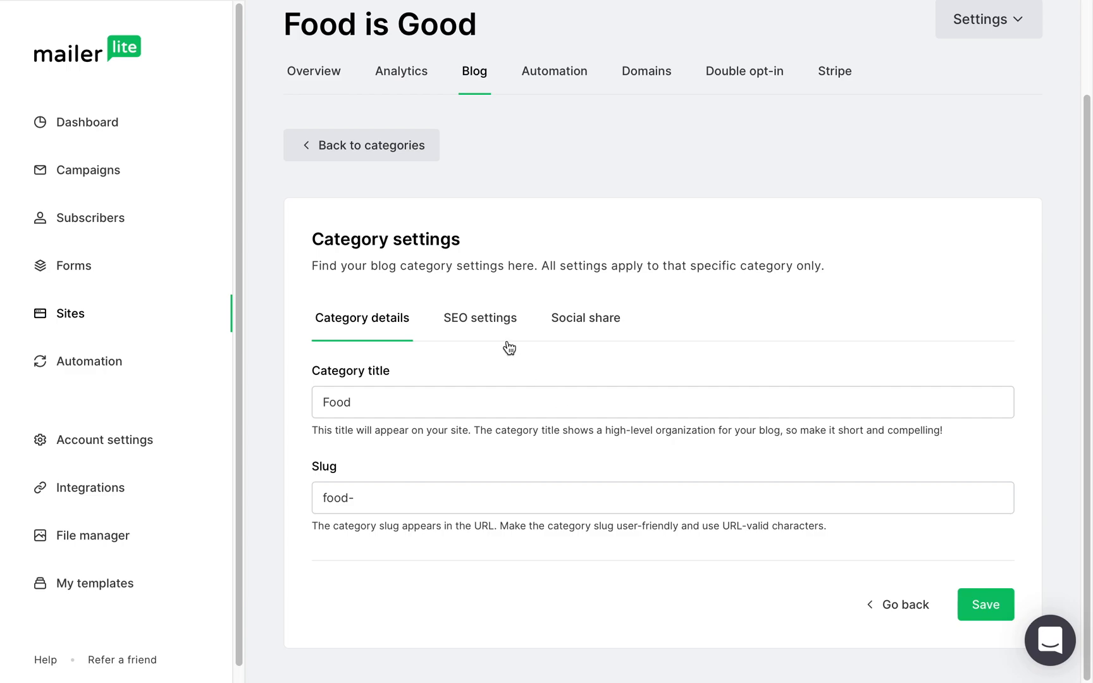
pyautogui.click(479, 318)
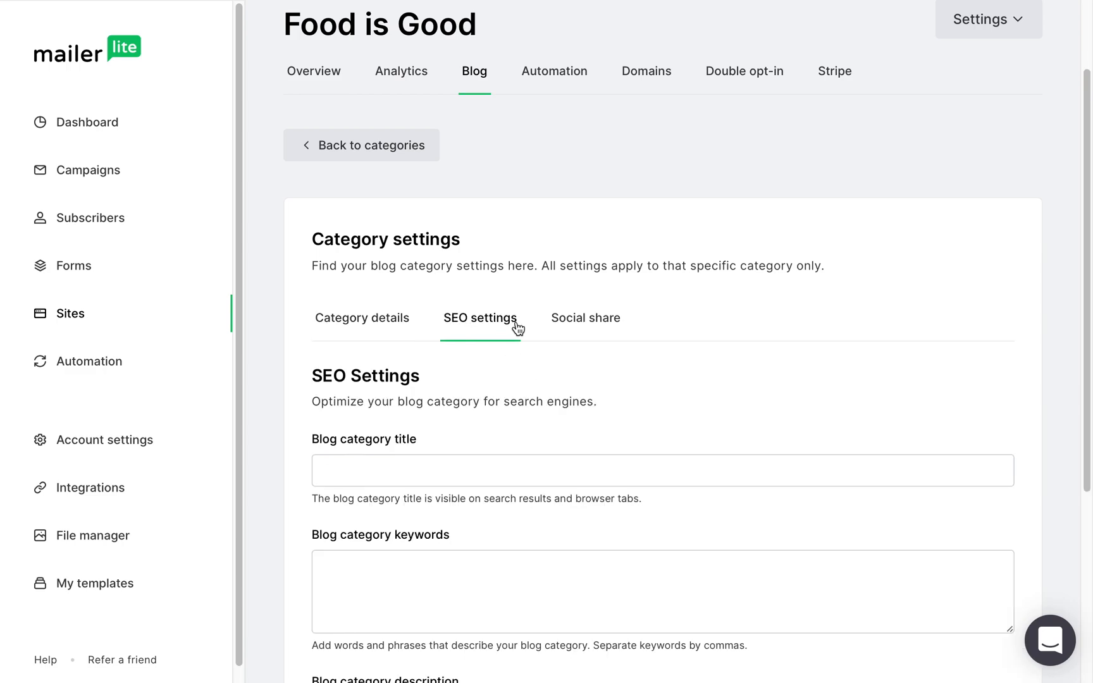
pyautogui.scroll(-3)
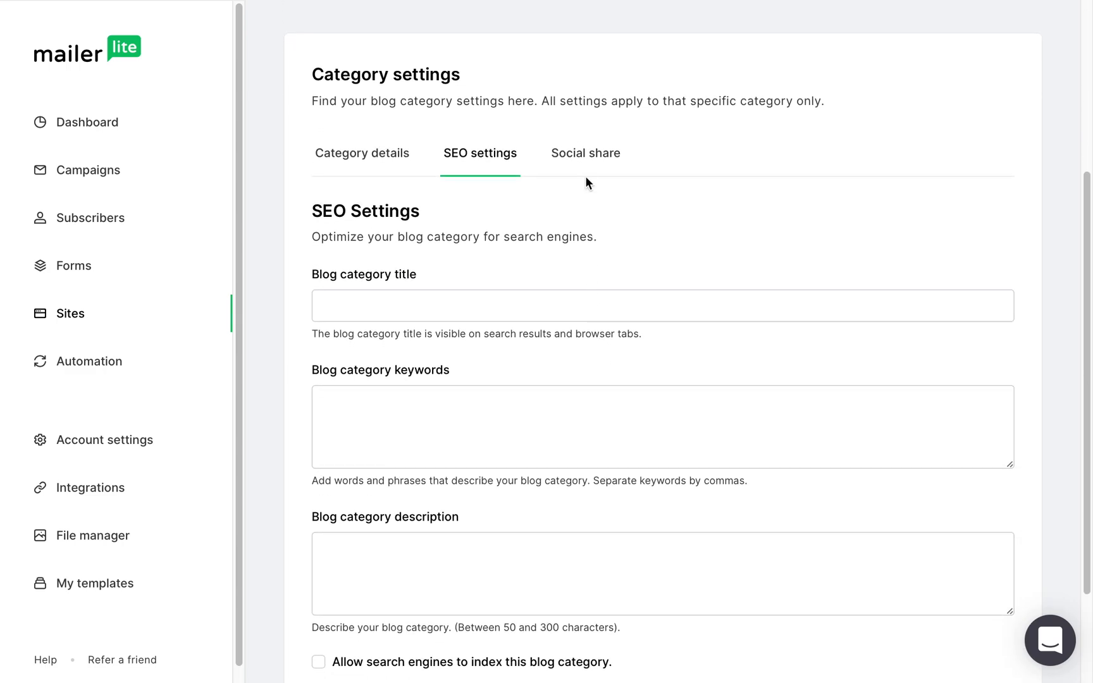
pyautogui.click(585, 152)
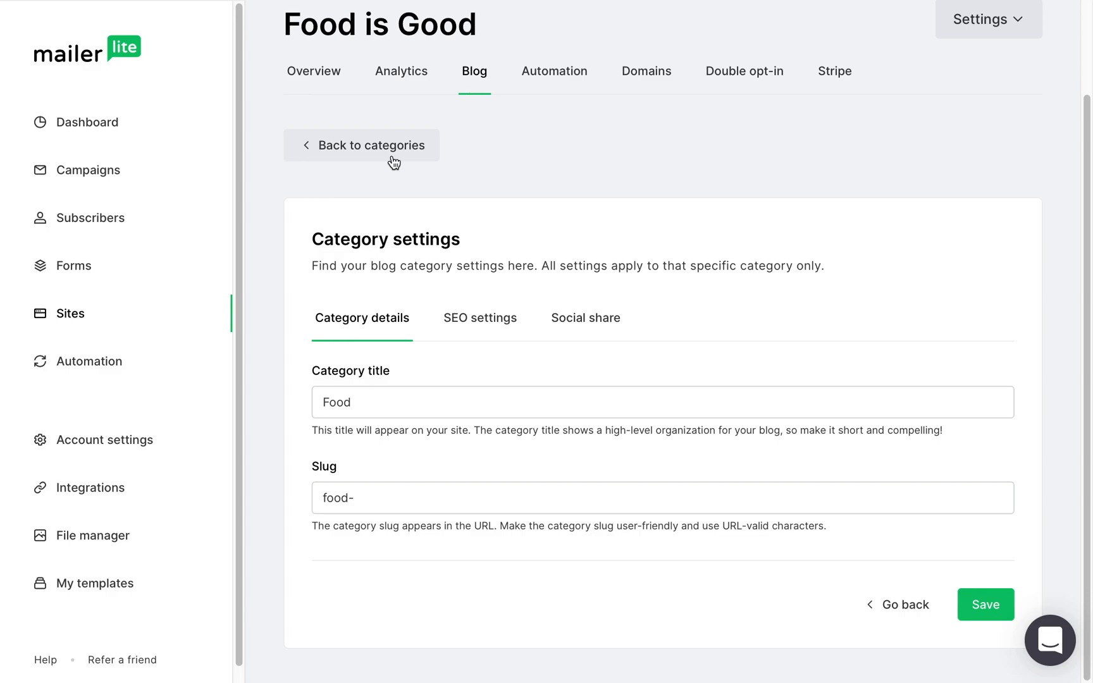
pyautogui.moveTo(478, 283)
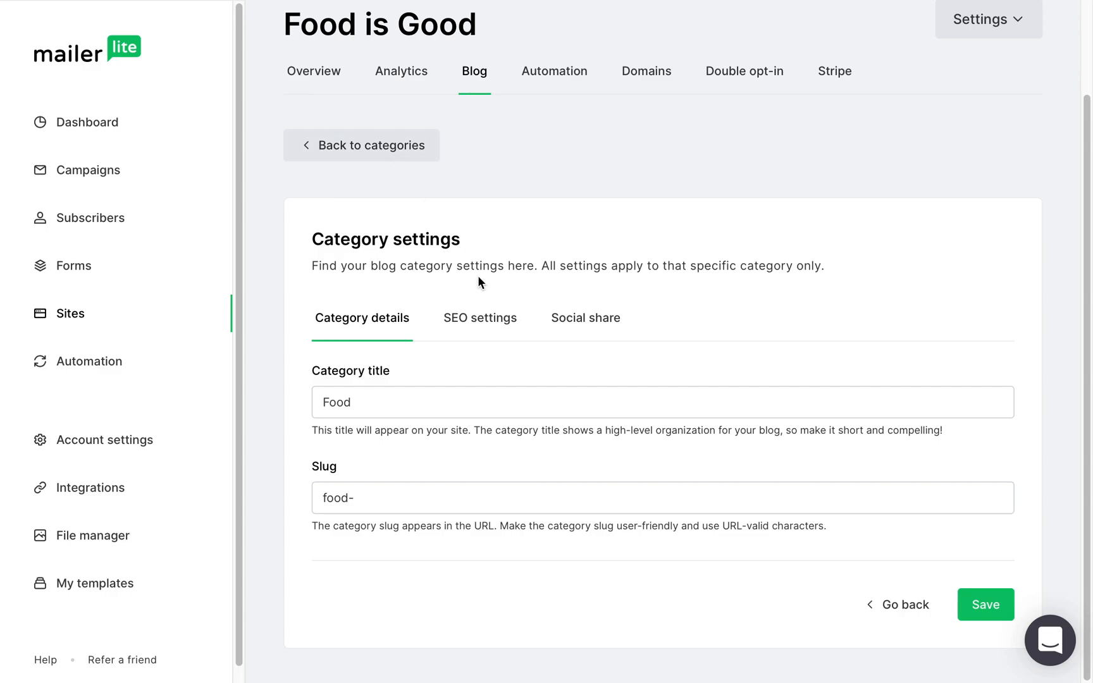
pyautogui.moveTo(985, 604)
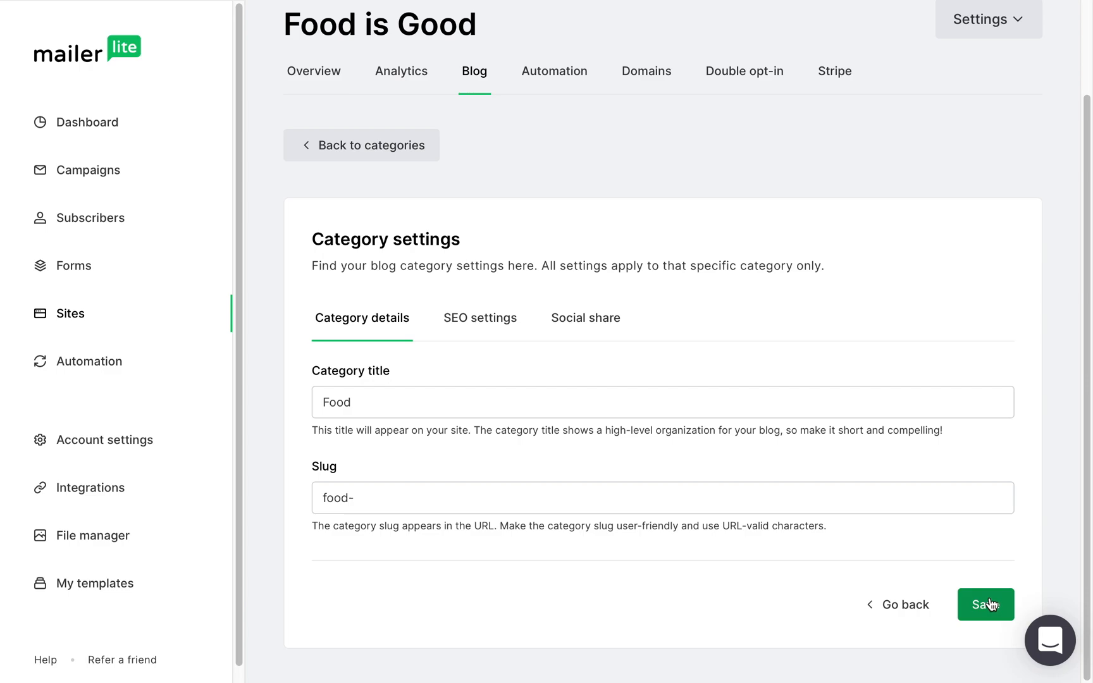
pyautogui.click(985, 604)
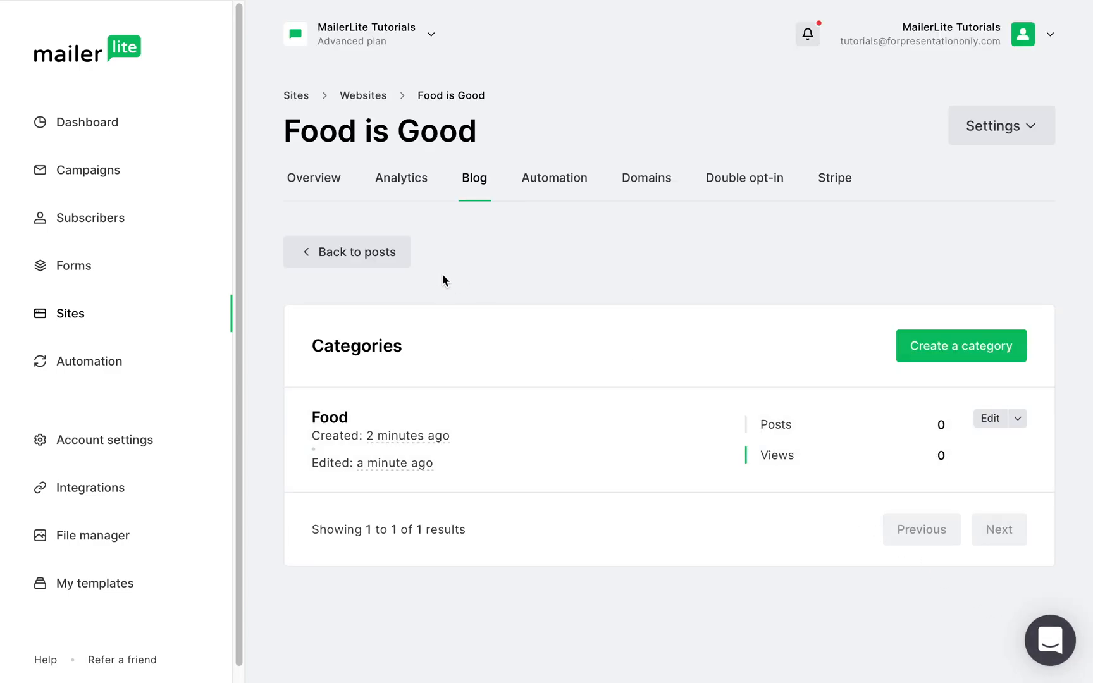
# Create a blog post titled 'Food is Good' from the posts list.
pyautogui.click(347, 252)
pyautogui.write('Food')
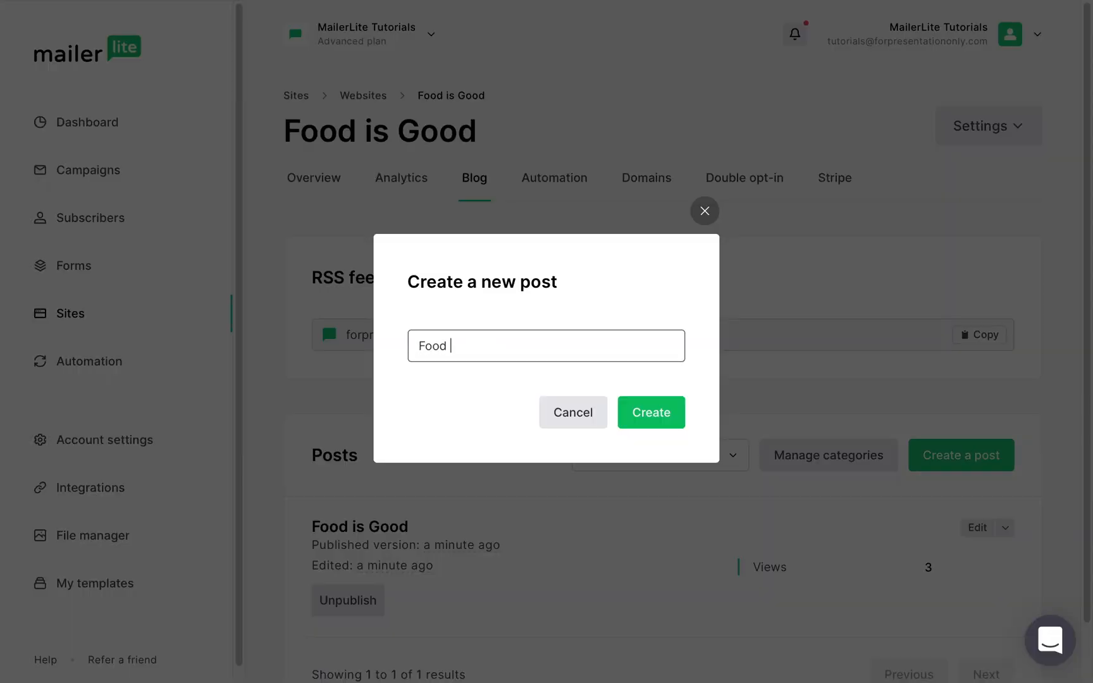
pyautogui.write('is Good')
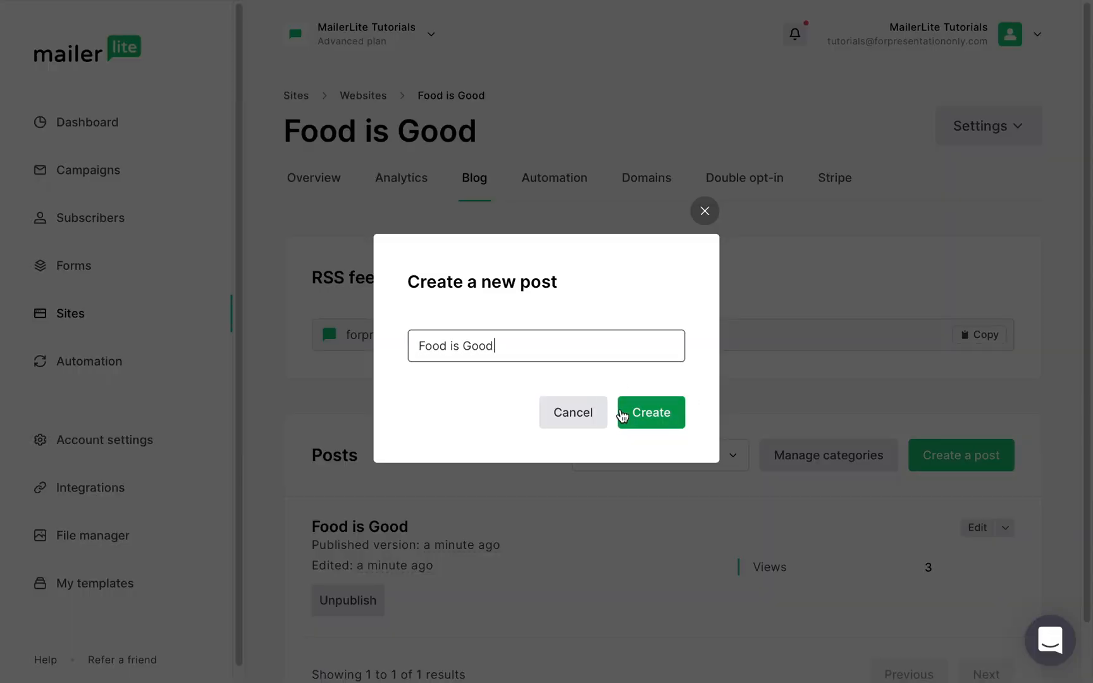
pyautogui.click(649, 411)
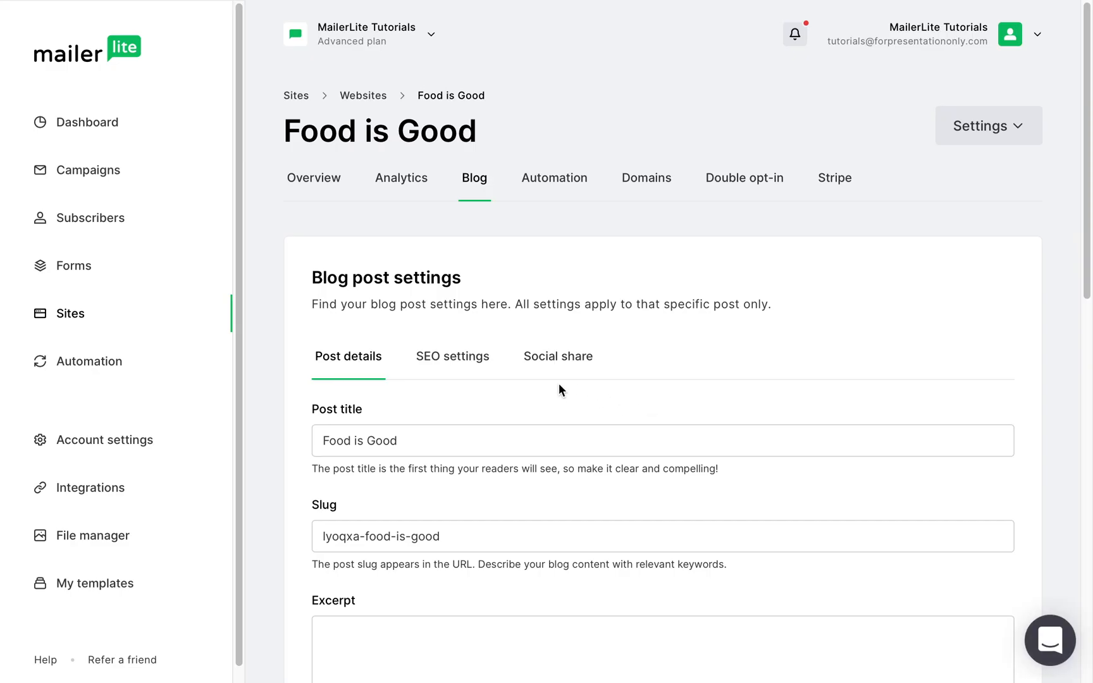
pyautogui.moveTo(557, 356)
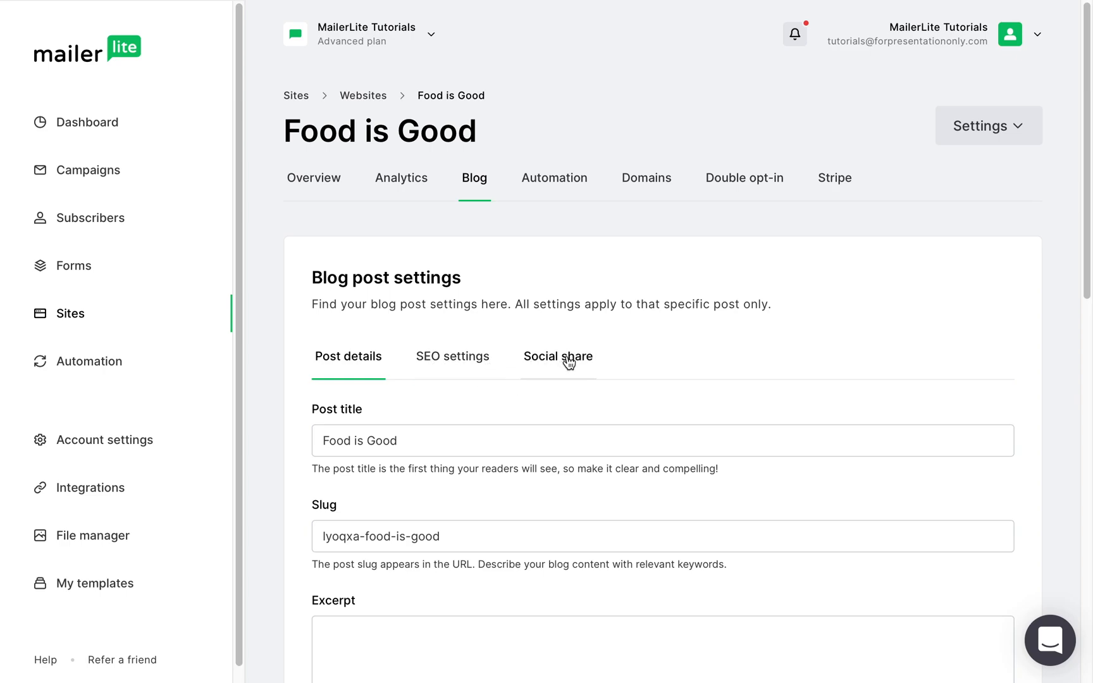
# Upload a featured food image for the post and enable its clicks heatmap.
pyautogui.scroll(-3)
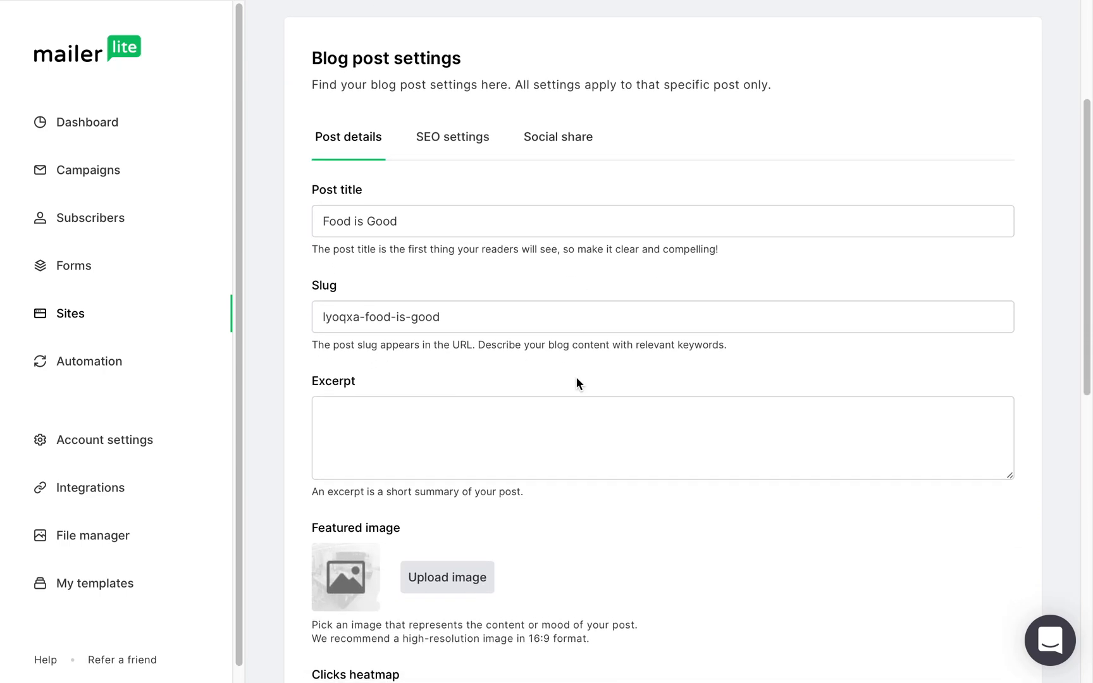
pyautogui.scroll(-3)
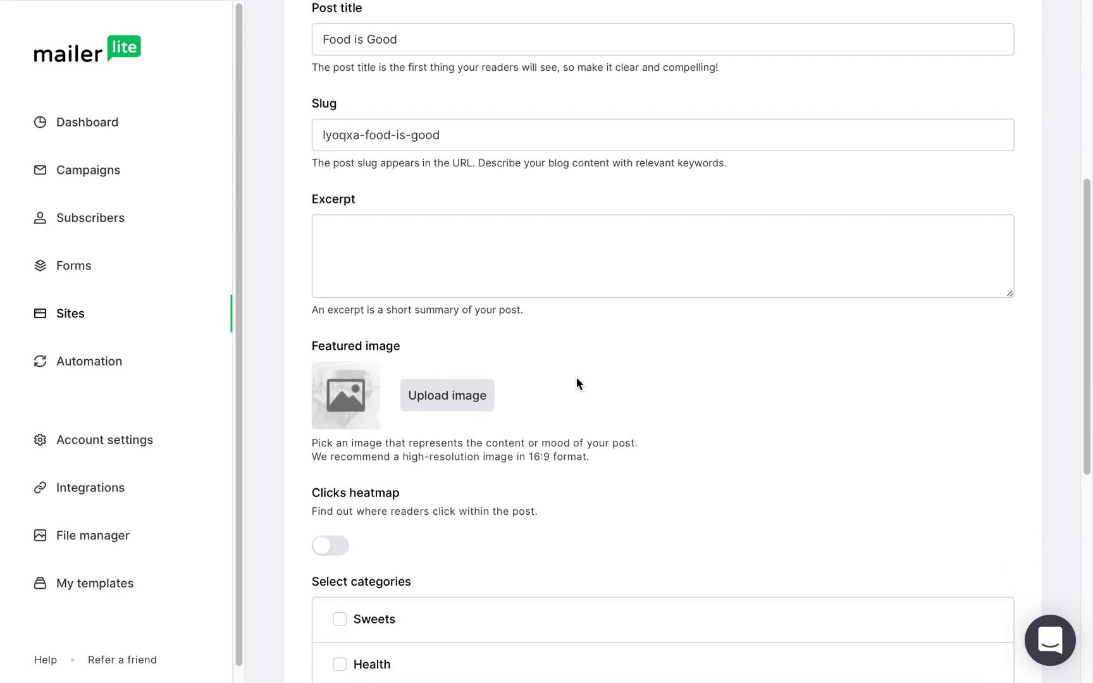
pyautogui.scroll(-3)
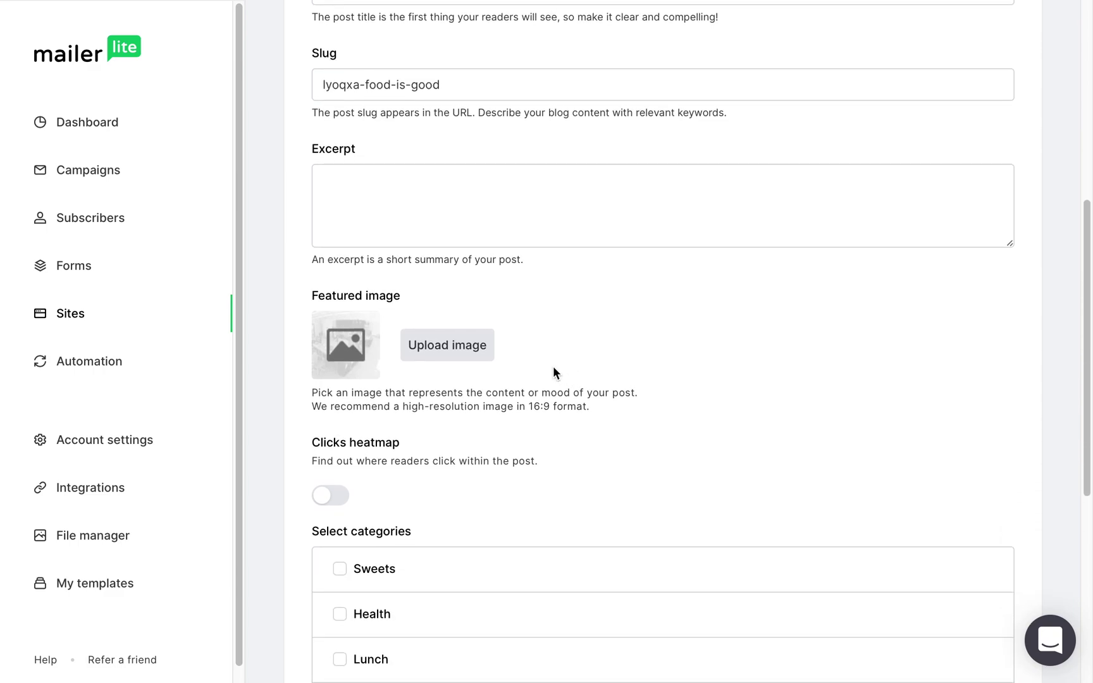
pyautogui.click(447, 344)
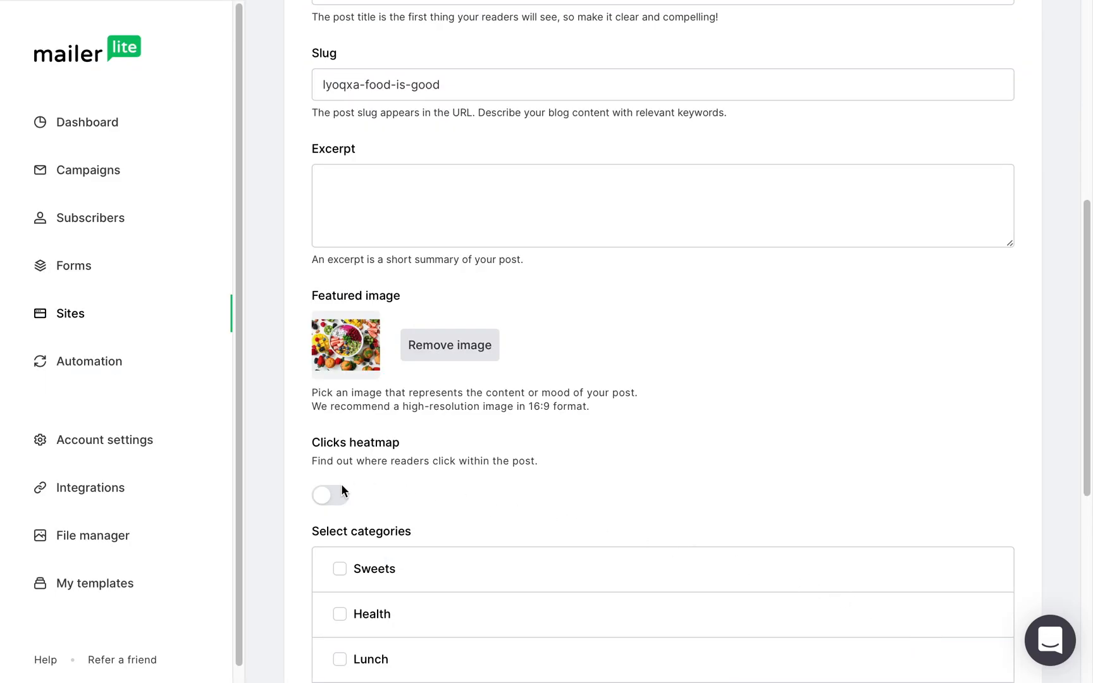
pyautogui.click(331, 495)
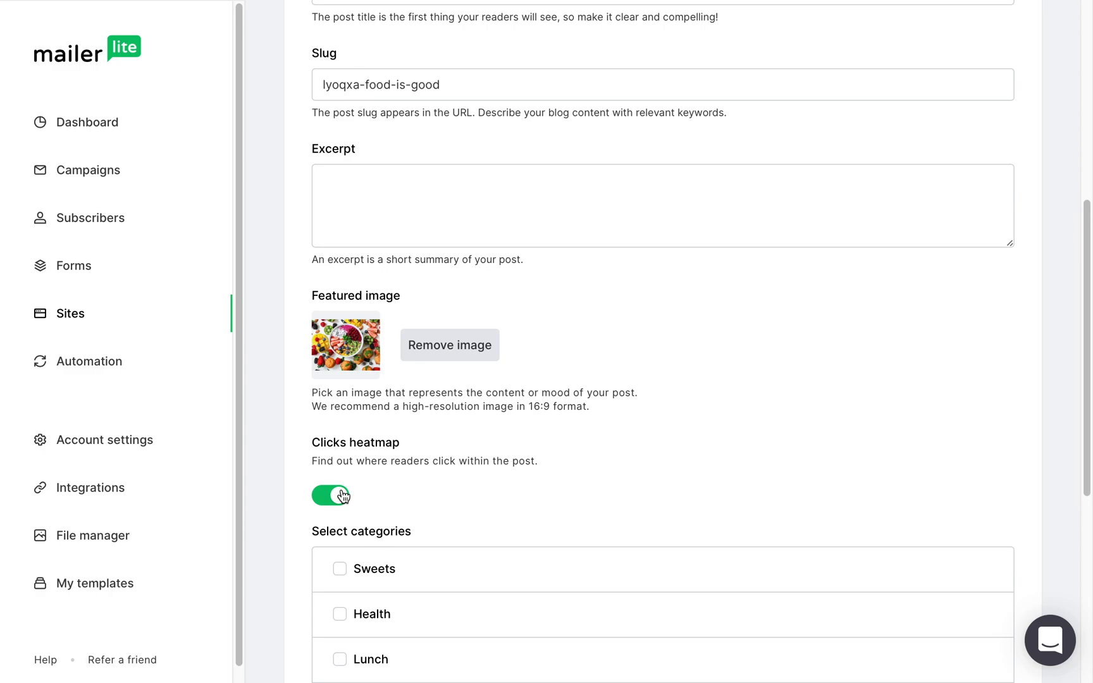
pyautogui.moveTo(383, 505)
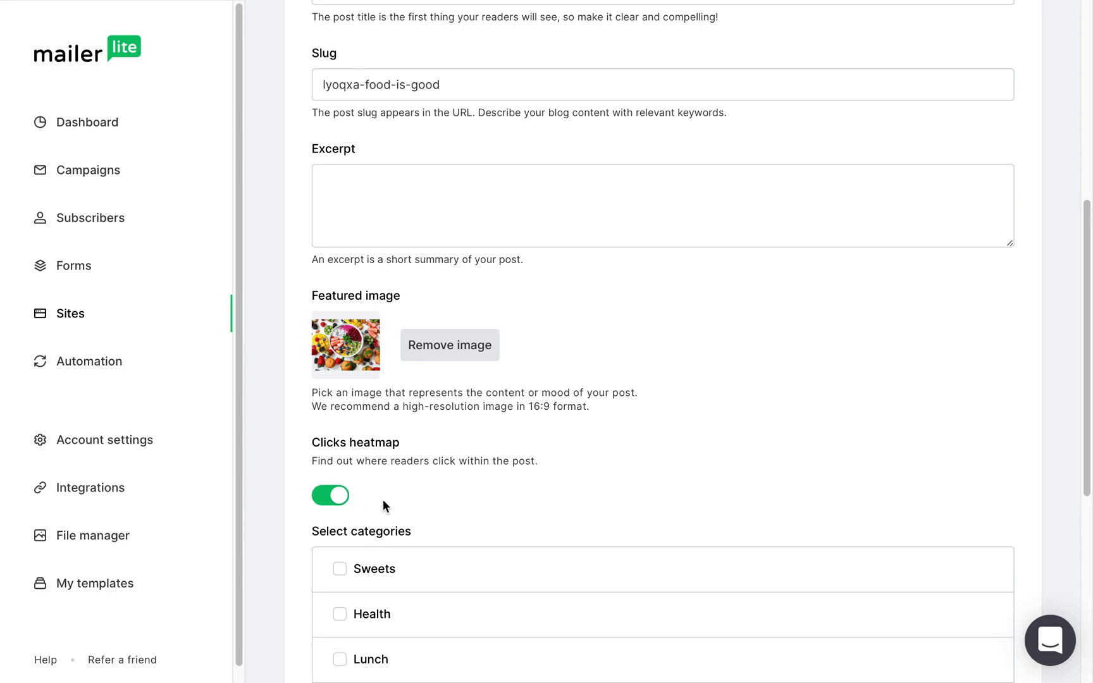
# Tick Health, Breakfast, Smoothie and Food categories, then save and edit content.
pyautogui.scroll(-3)
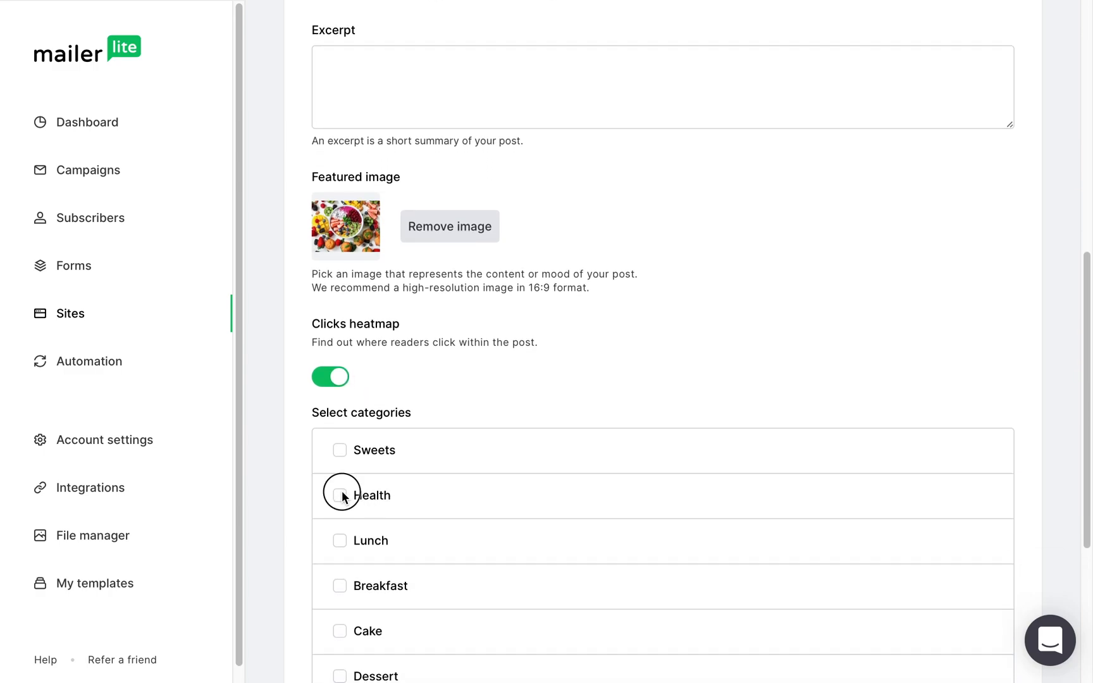
pyautogui.click(340, 494)
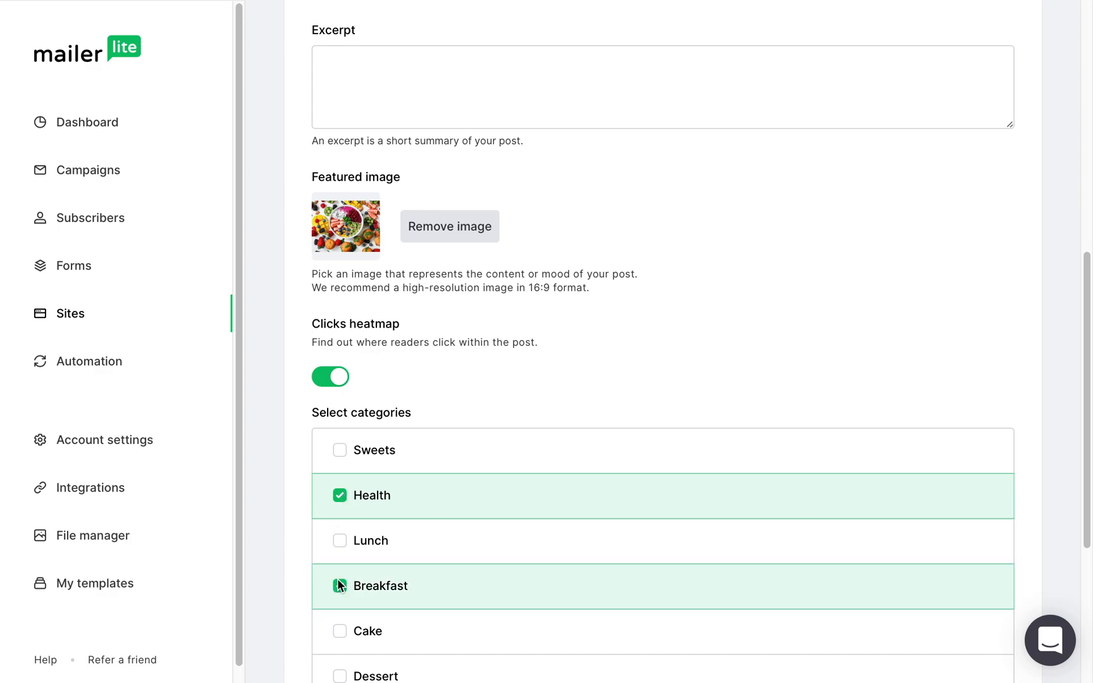
pyautogui.click(339, 585)
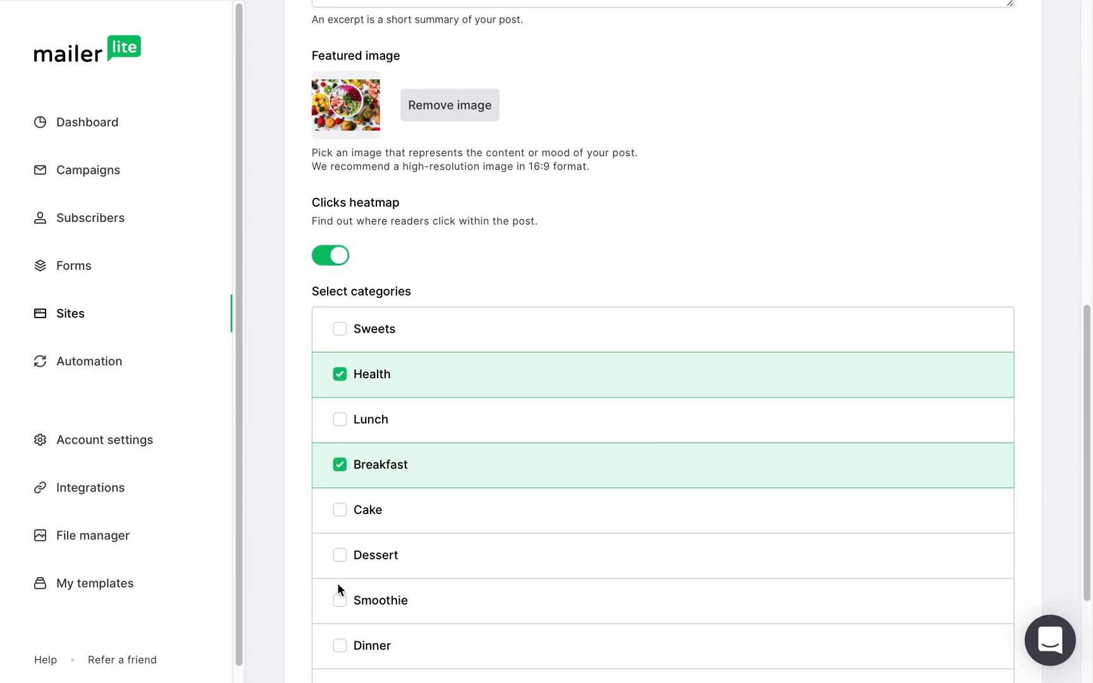
pyautogui.click(340, 599)
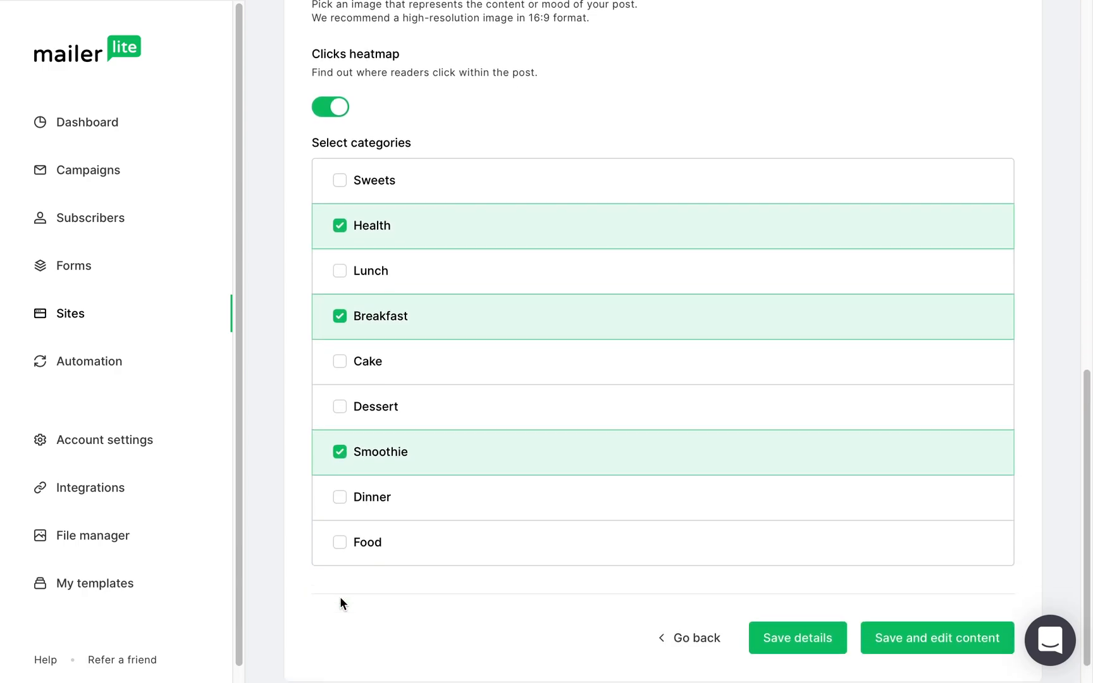
pyautogui.click(340, 509)
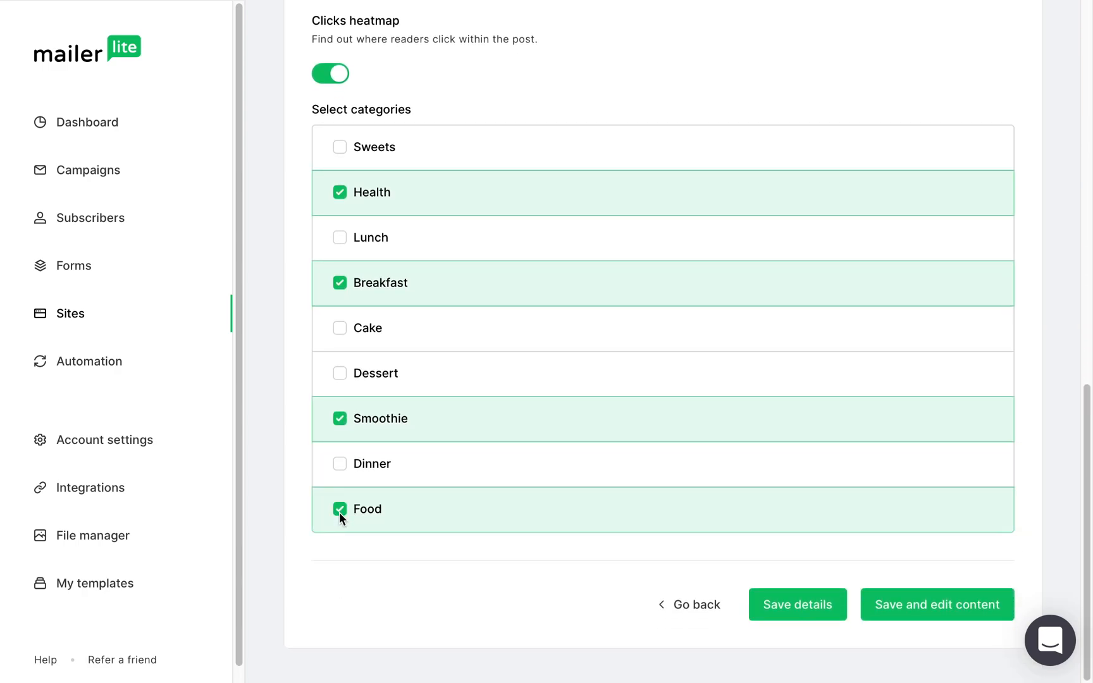
pyautogui.moveTo(936, 604)
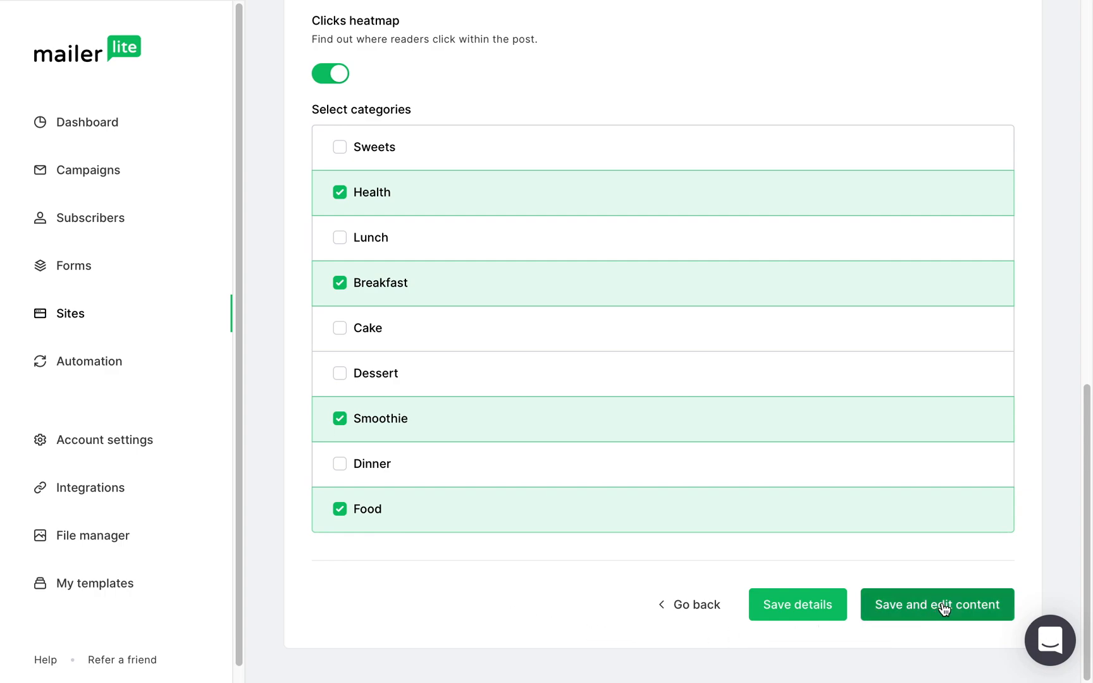
pyautogui.click(936, 604)
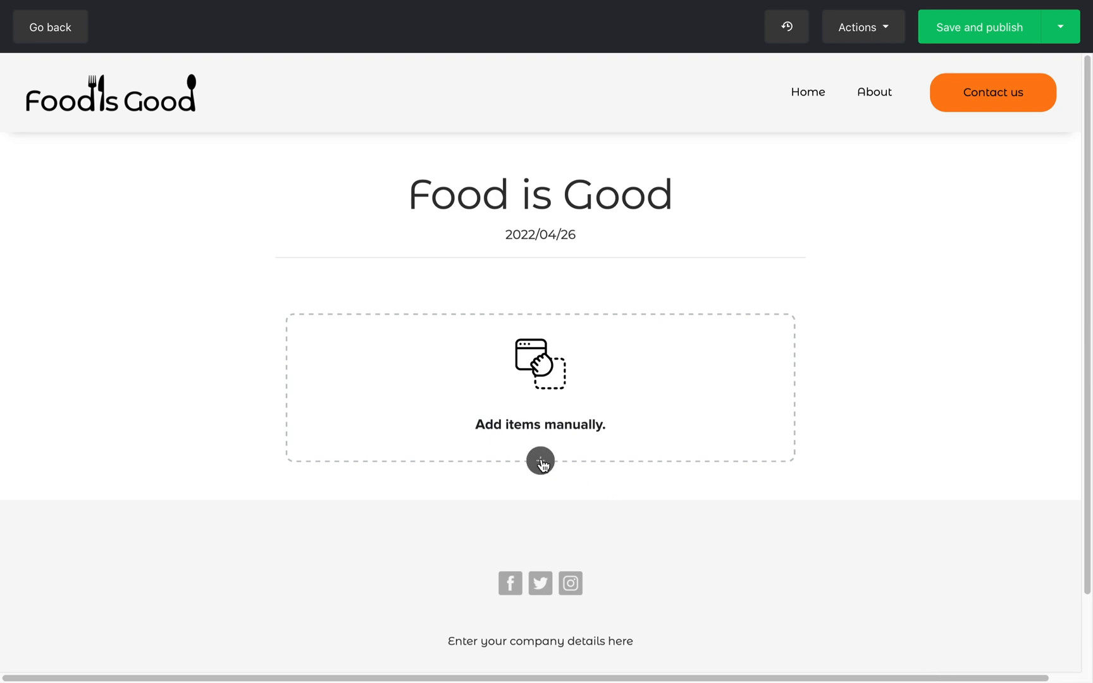
# Add an image block with a large food photo beneath the post title.
pyautogui.click(540, 463)
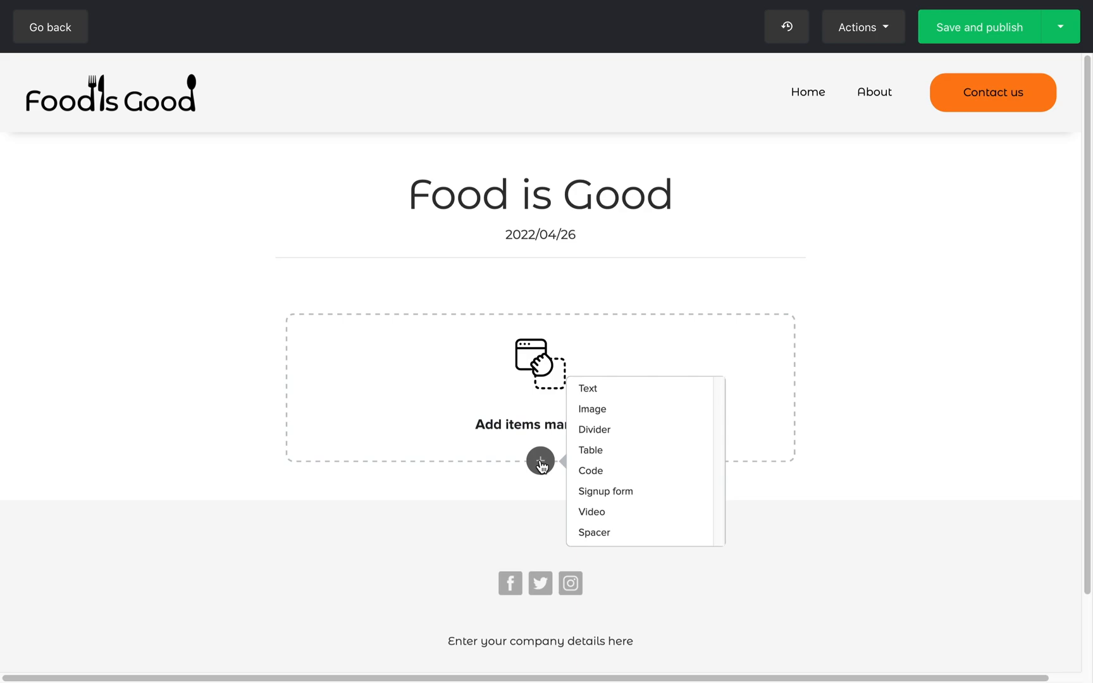
pyautogui.moveTo(593, 409)
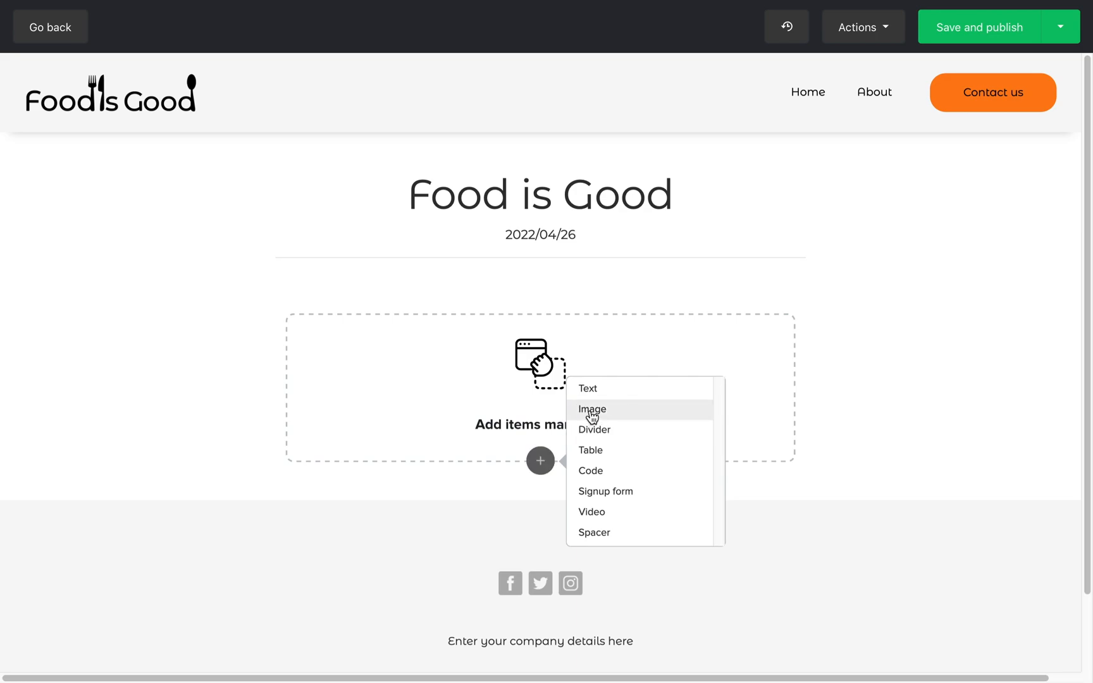
pyautogui.click(591, 512)
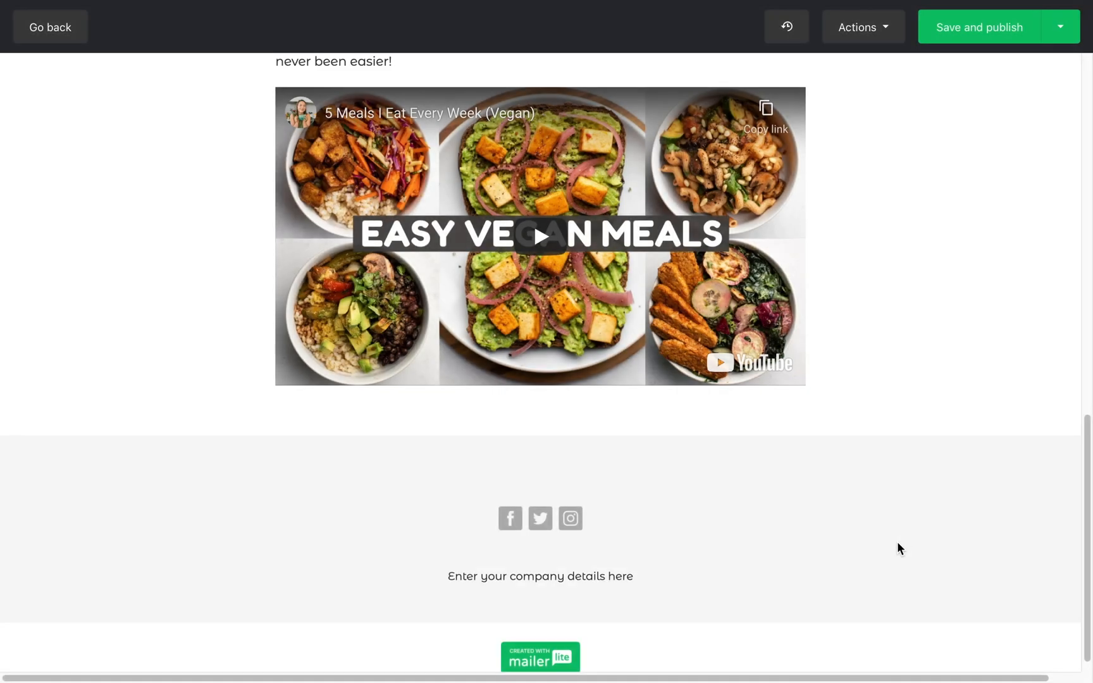
pyautogui.scroll(3)
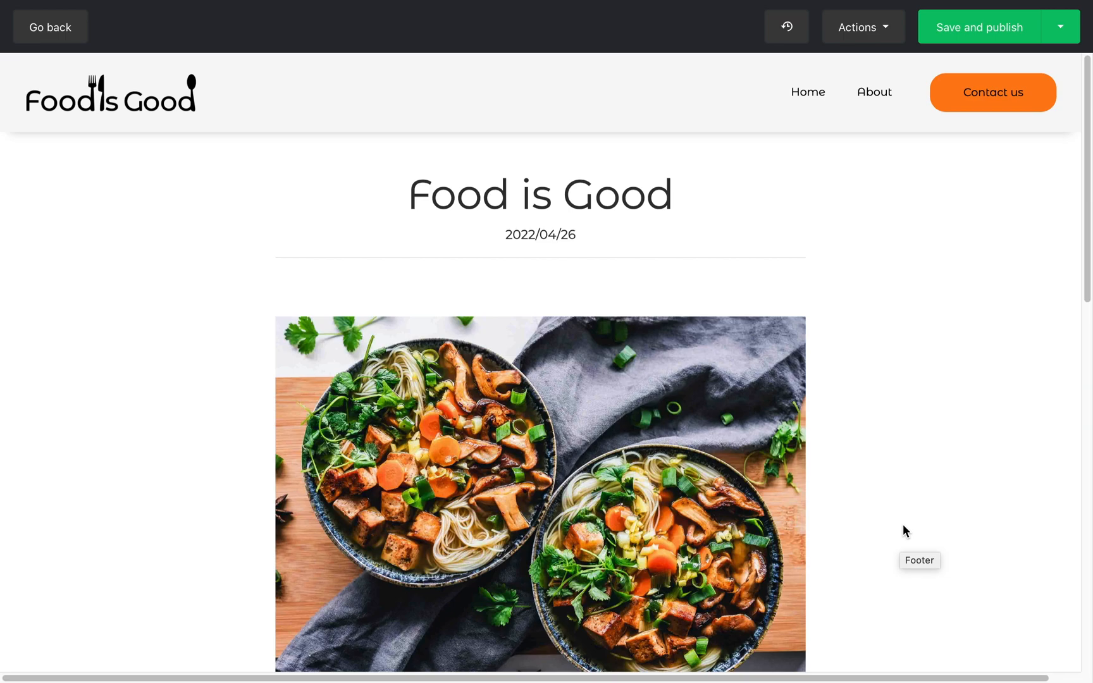
pyautogui.moveTo(954, 307)
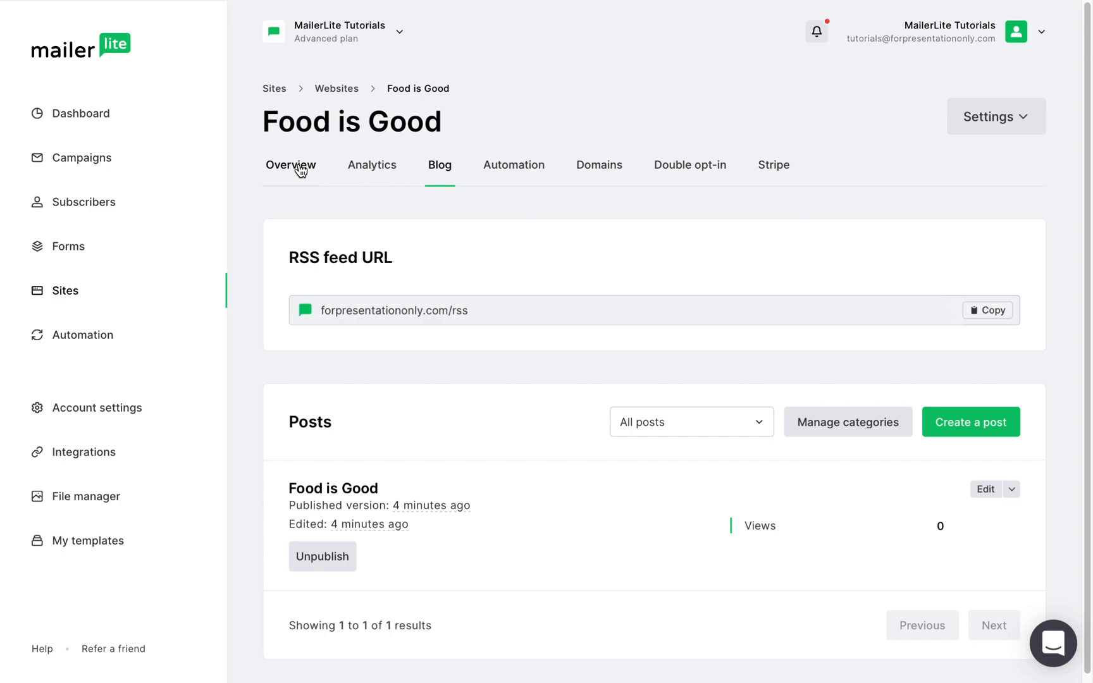
# Open the Food is Good site preview and scroll down through the homepage sections.
pyautogui.click(291, 165)
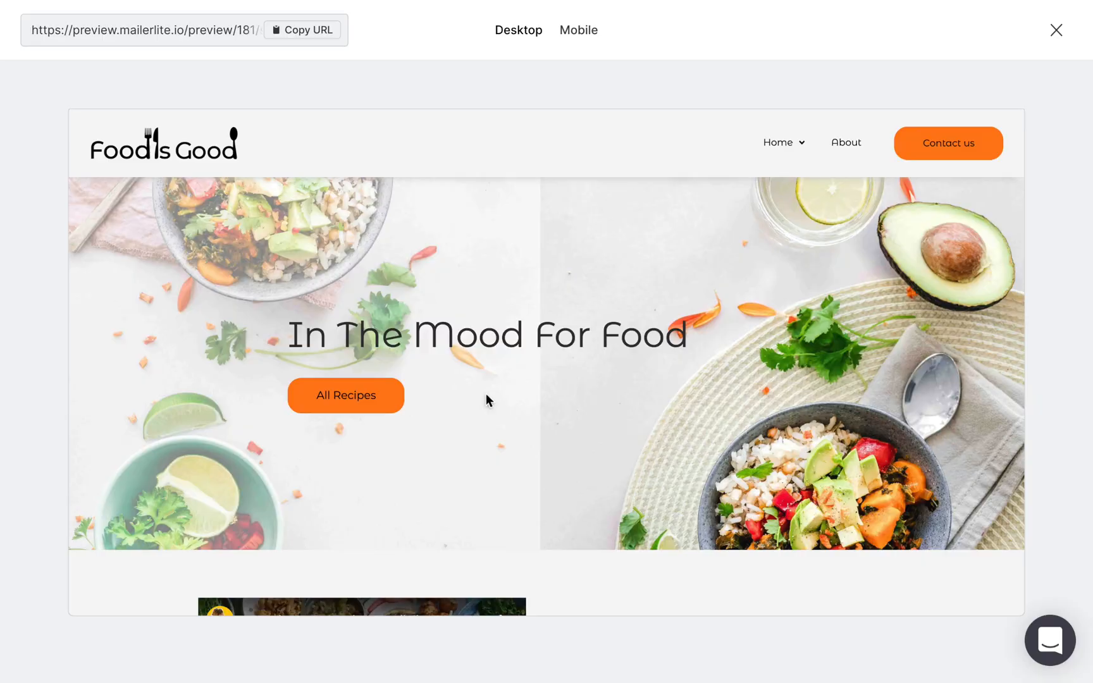
pyautogui.scroll(-3)
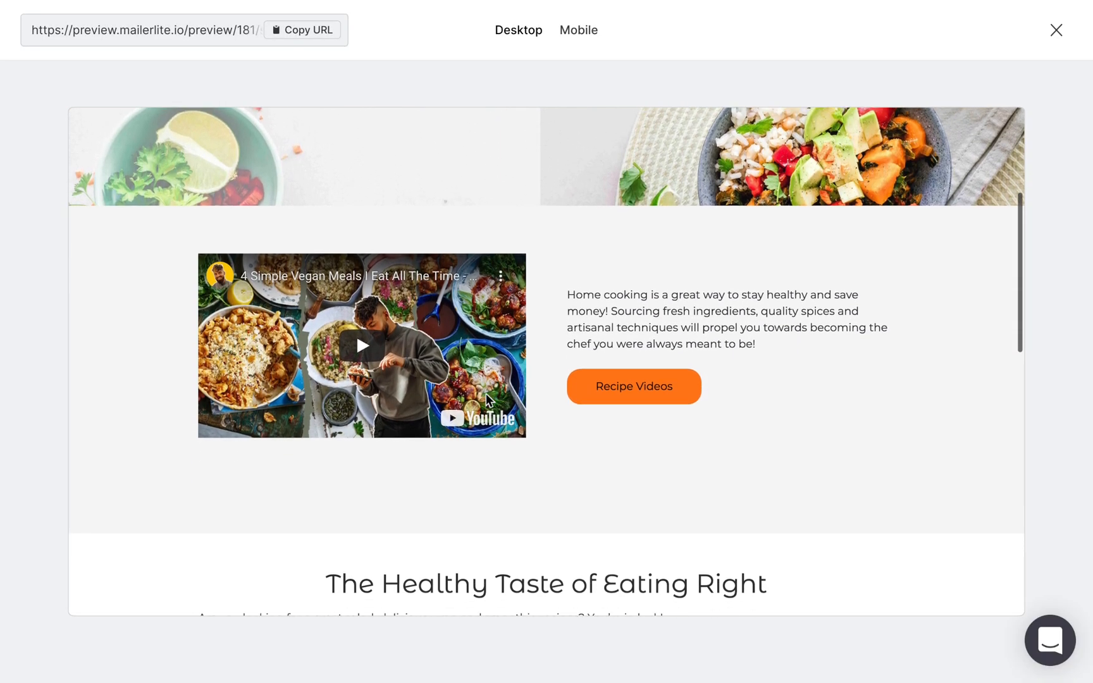
pyautogui.scroll(-3)
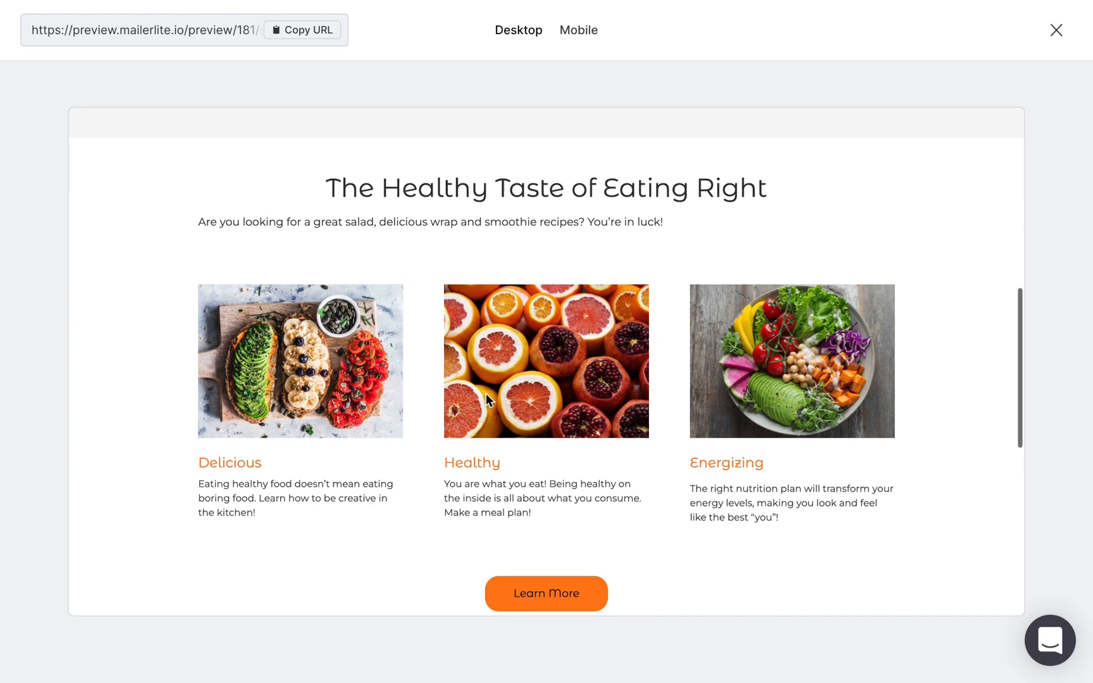